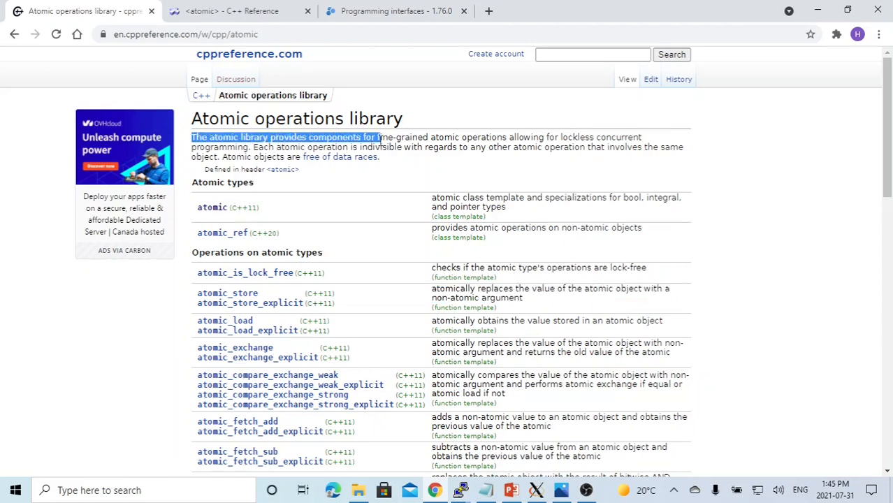
# - Highlight the cppreference Atomic operations library description and the atomic types definition
pyautogui.moveTo(377, 137); pyautogui.dragTo(463, 137)
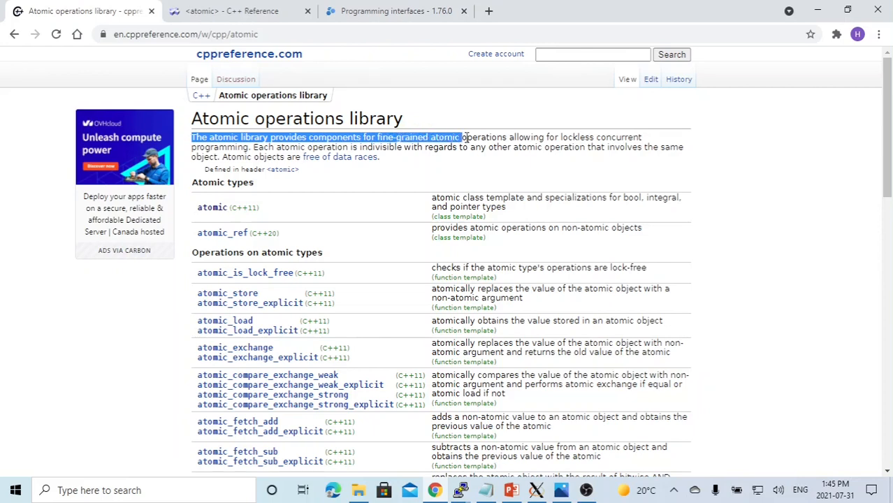
pyautogui.moveTo(461, 137); pyautogui.dragTo(559, 137)
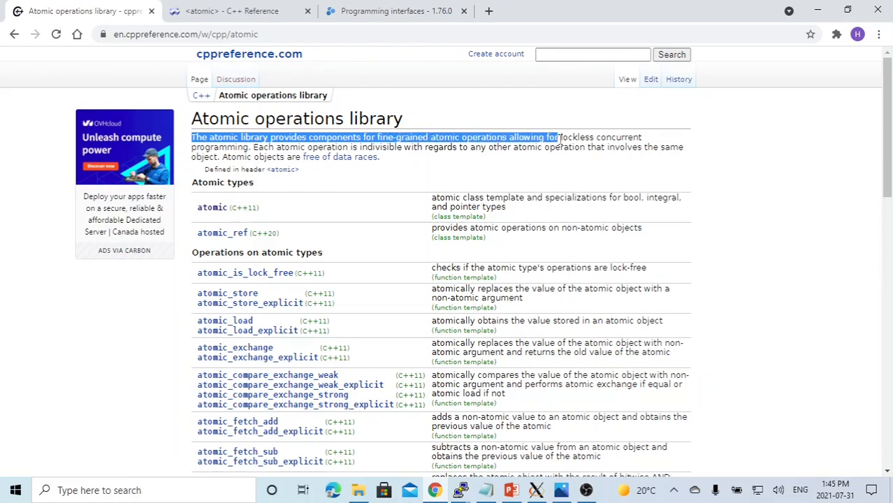
pyautogui.moveTo(556, 137); pyautogui.dragTo(252, 147)
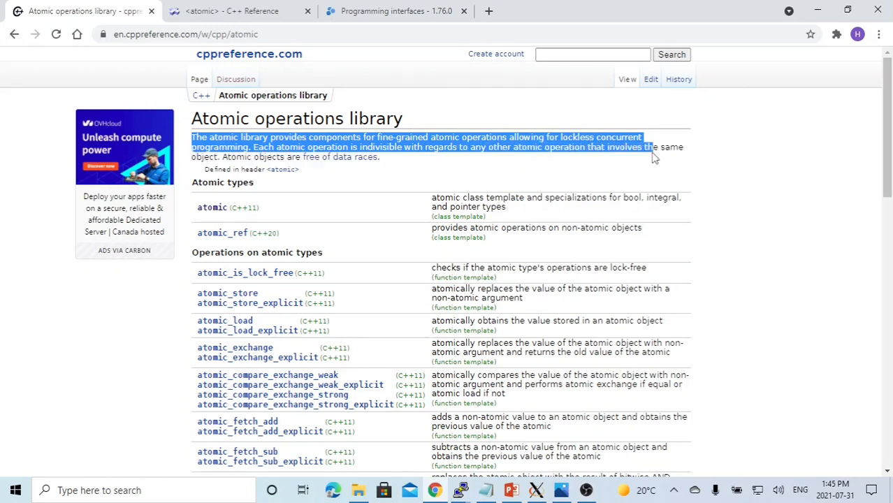
pyautogui.moveTo(649, 147); pyautogui.dragTo(224, 156)
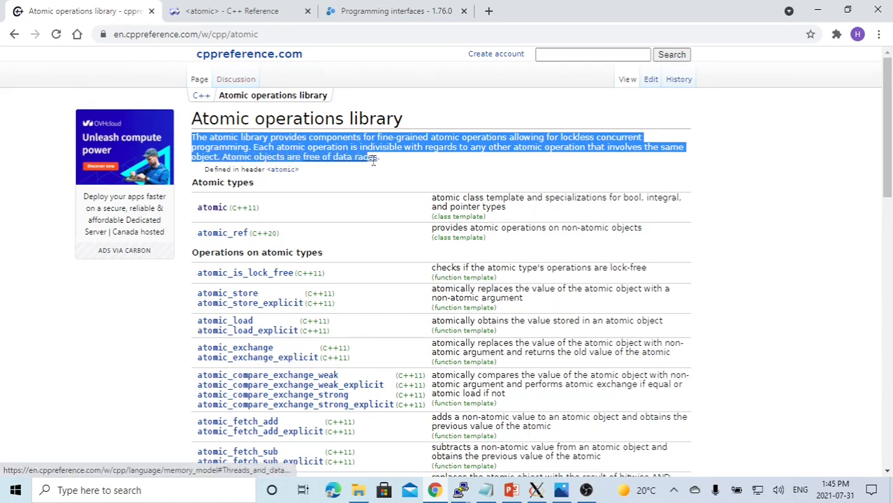
pyautogui.click(230, 12)
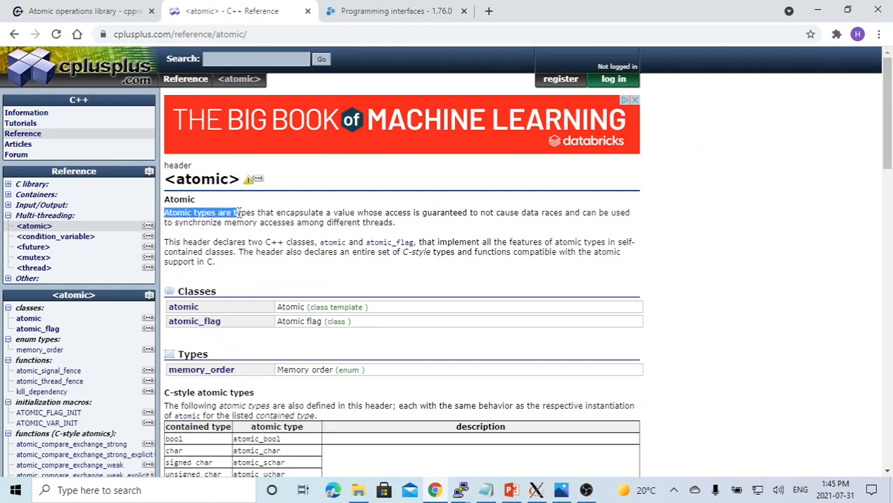
pyautogui.moveTo(238, 212); pyautogui.dragTo(324, 212)
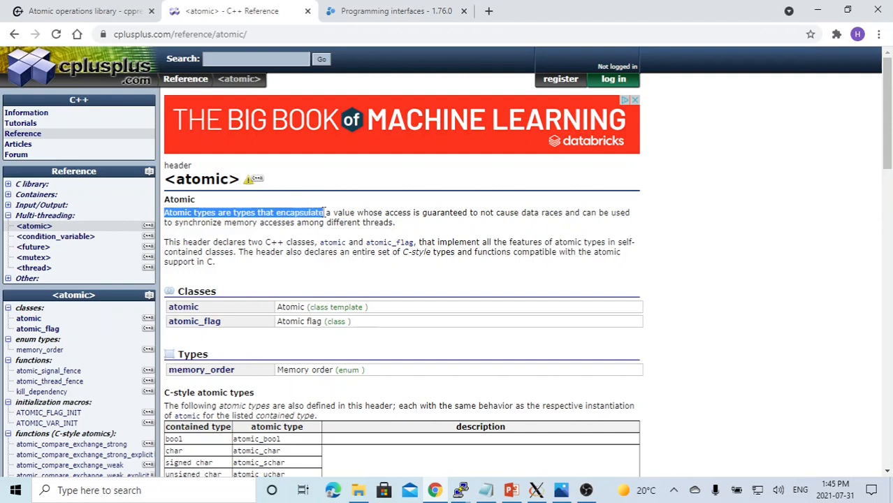
pyautogui.moveTo(325, 213); pyautogui.dragTo(408, 213)
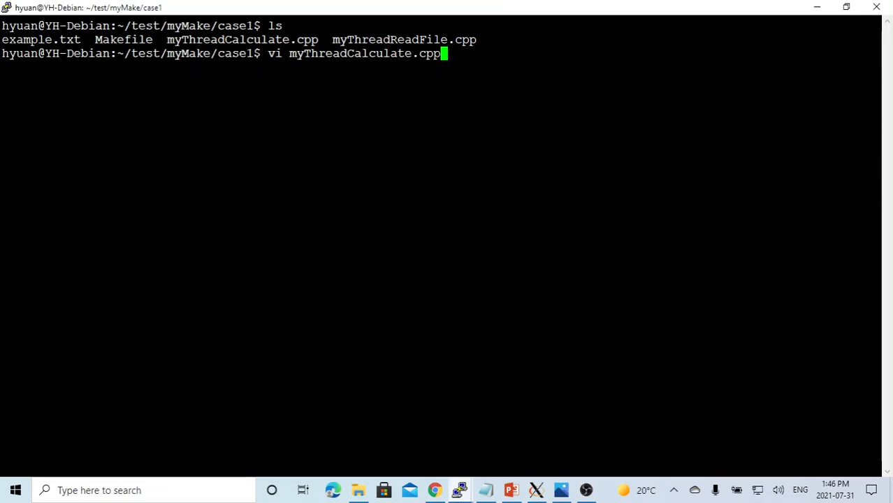
# - Open myThreadCalculate.cpp in Vim and point out myCalculator, the global prgTotal, and where it is accumulated
pyautogui.press('Return')
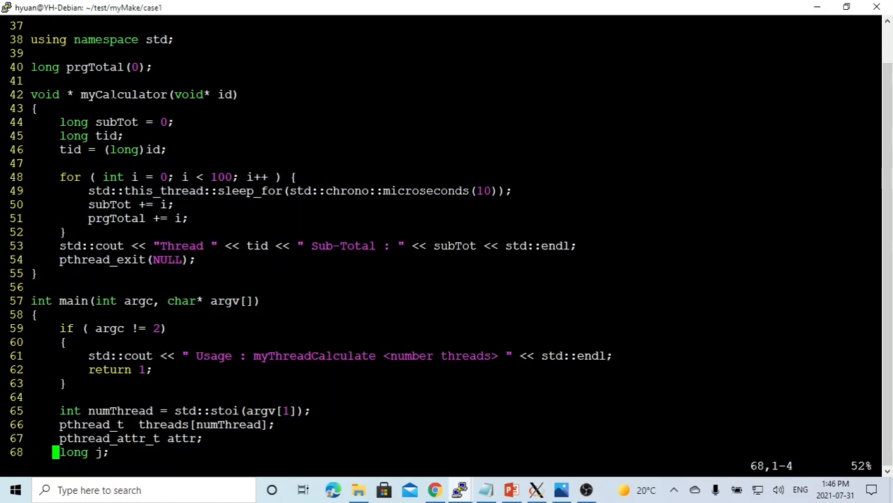
pyautogui.doubleClick(119, 95)
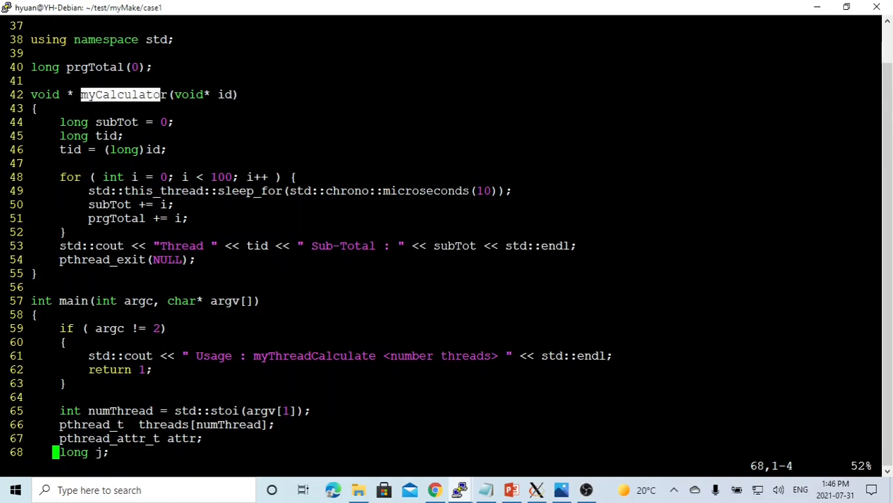
pyautogui.doubleClick(116, 121)
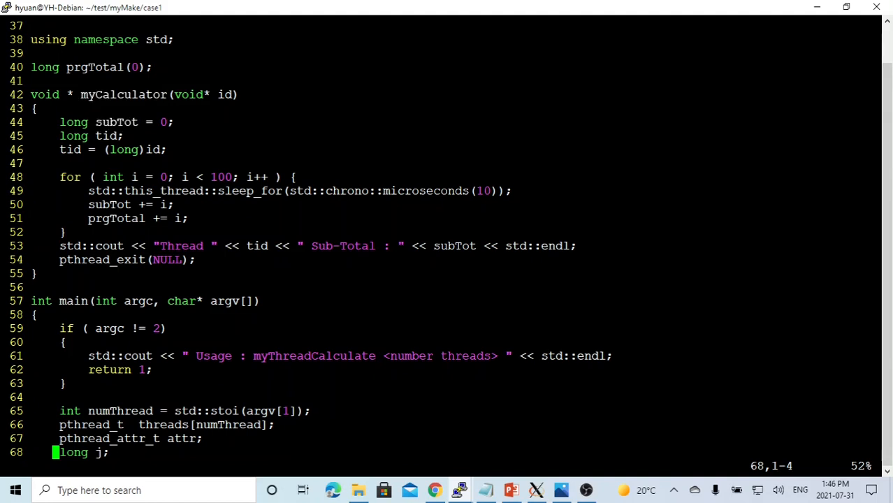
pyautogui.doubleClick(95, 67)
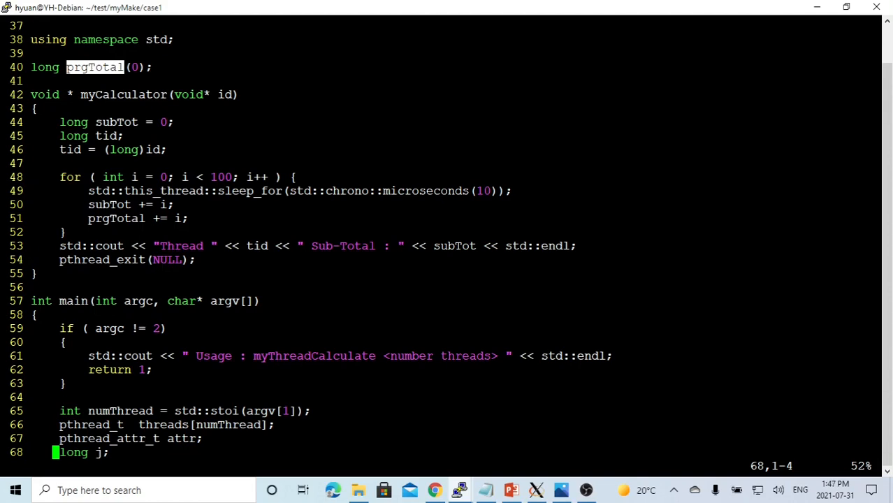
pyautogui.doubleClick(123, 95)
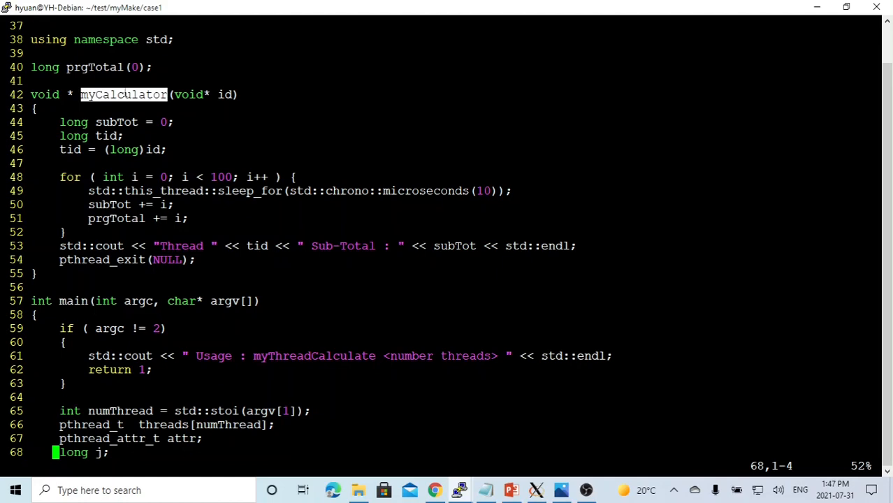
pyautogui.doubleClick(95, 67)
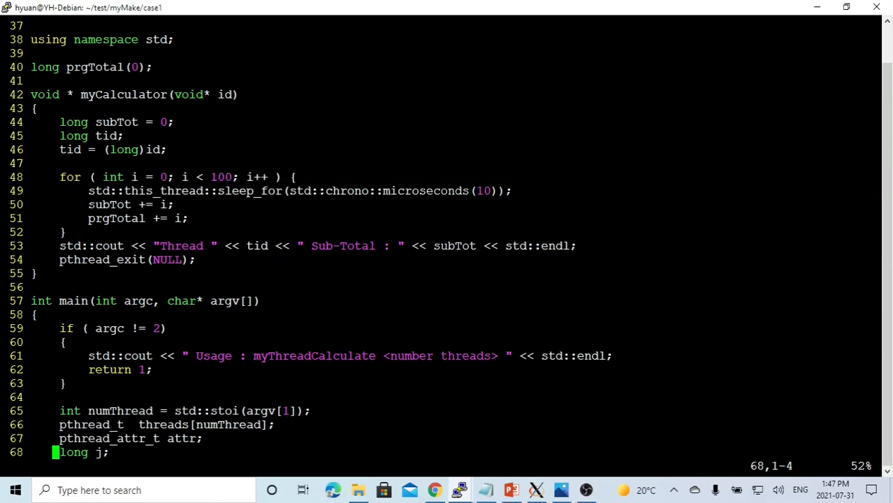
pyautogui.doubleClick(109, 204)
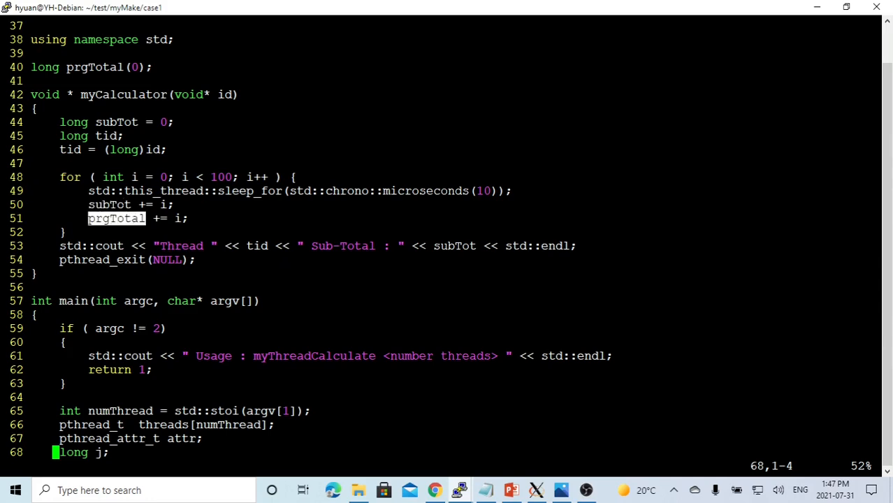
pyautogui.click(110, 204)
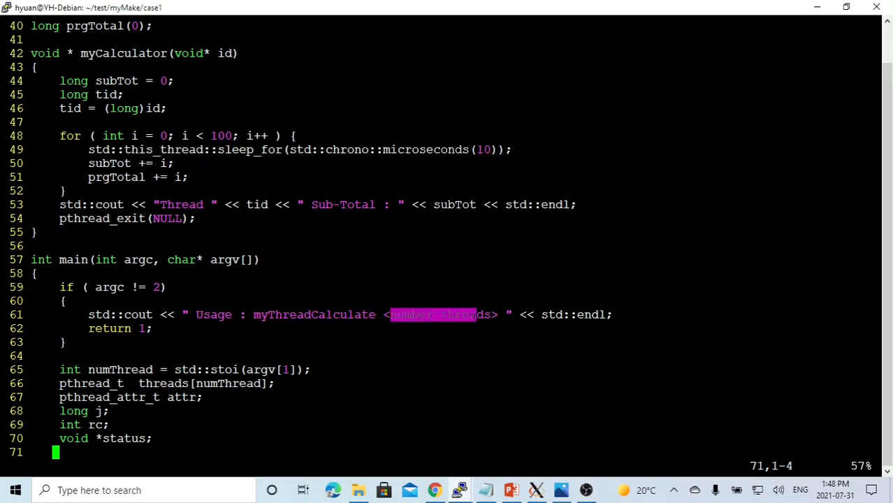
pyautogui.scroll(-3)
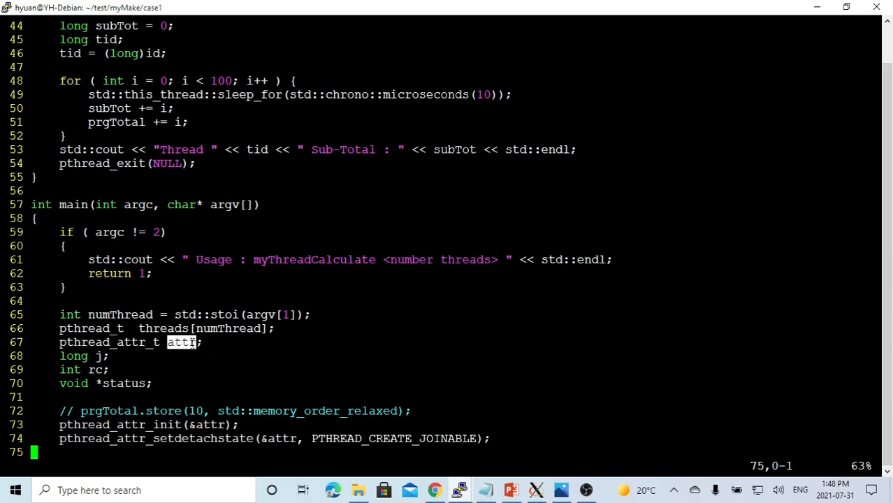
pyautogui.scroll(-3)
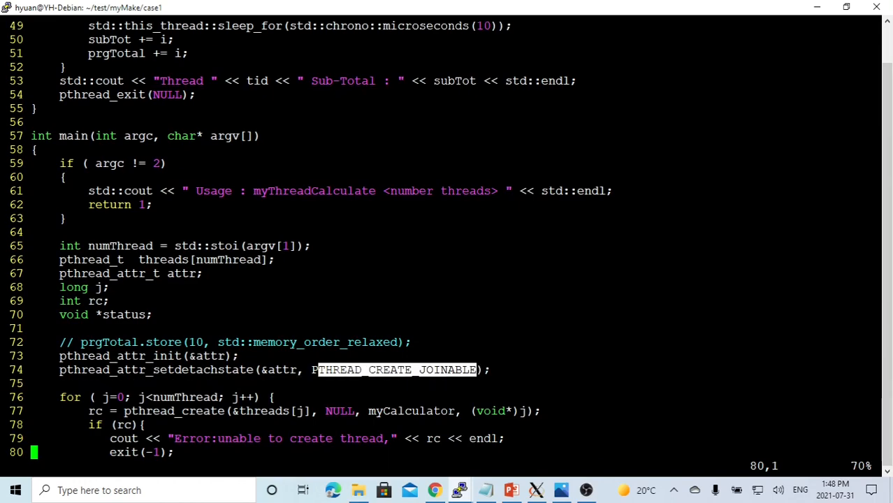
pyautogui.scroll(-3)
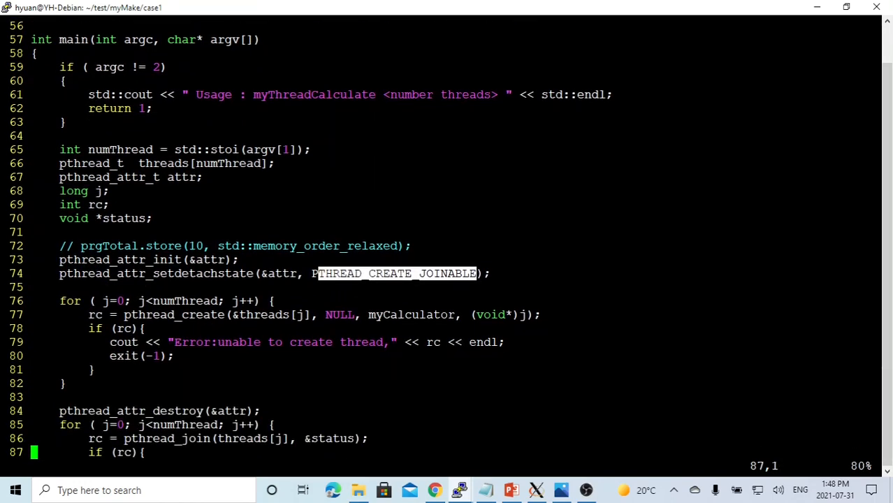
pyautogui.doubleClick(185, 301)
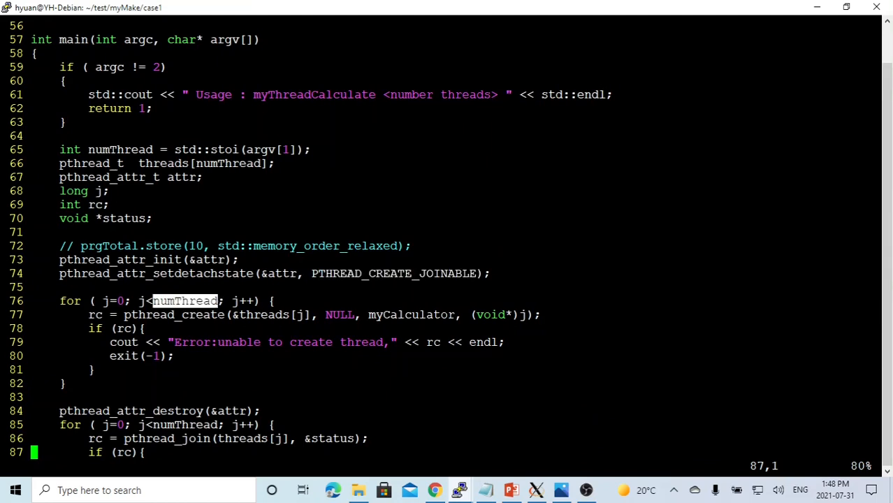
pyautogui.doubleClick(173, 315)
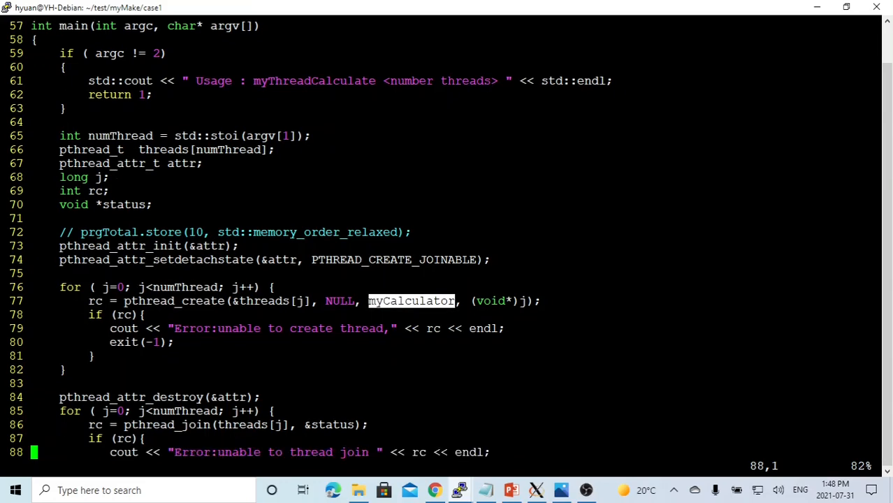
pyautogui.scroll(-3)
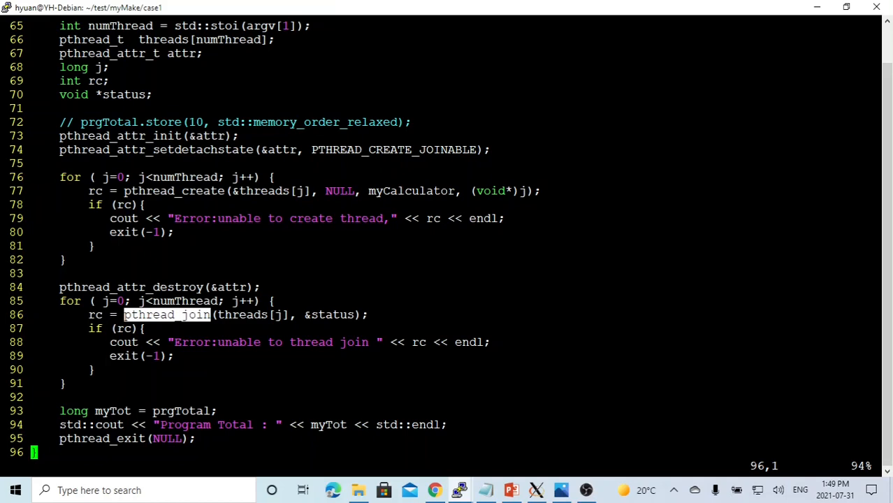
pyautogui.doubleClick(182, 411)
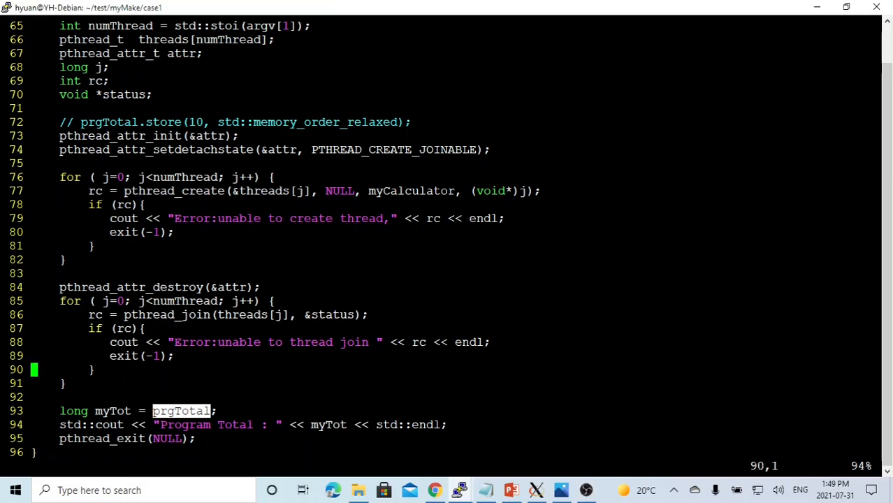
pyautogui.scroll(3)
pyautogui.write('make')
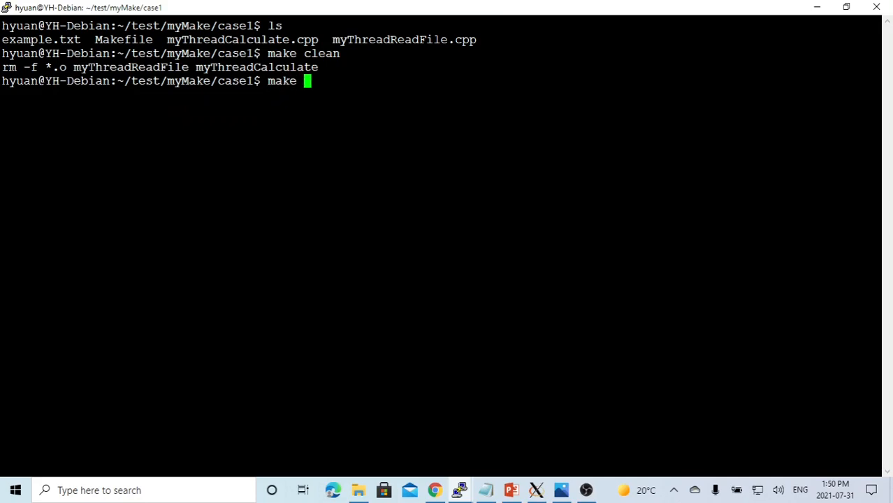
# - Note the removed myThreadCalculate executable and run make to rebuild it
pyautogui.doubleClick(256, 67)
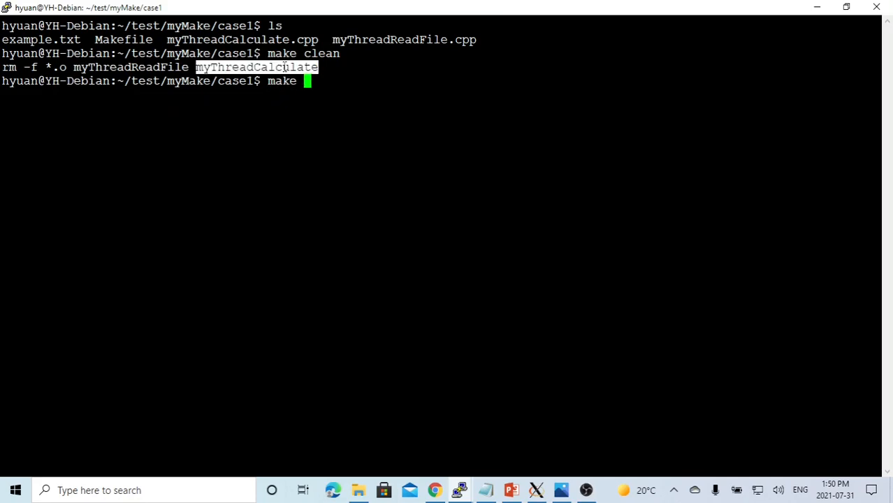
pyautogui.press('Return')
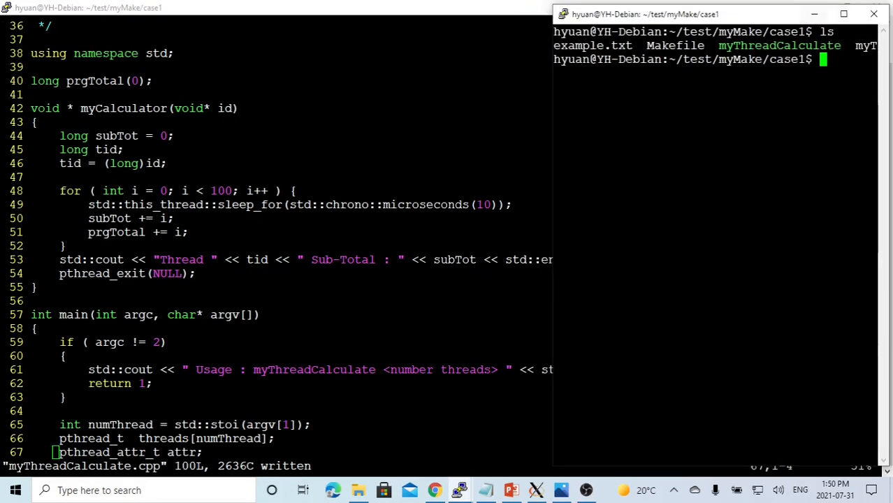
# - Place the editor beside the terminal and run ./myThreadCalculate 10, showing sub-totals of 4950 and total 49352
pyautogui.click(844, 14)
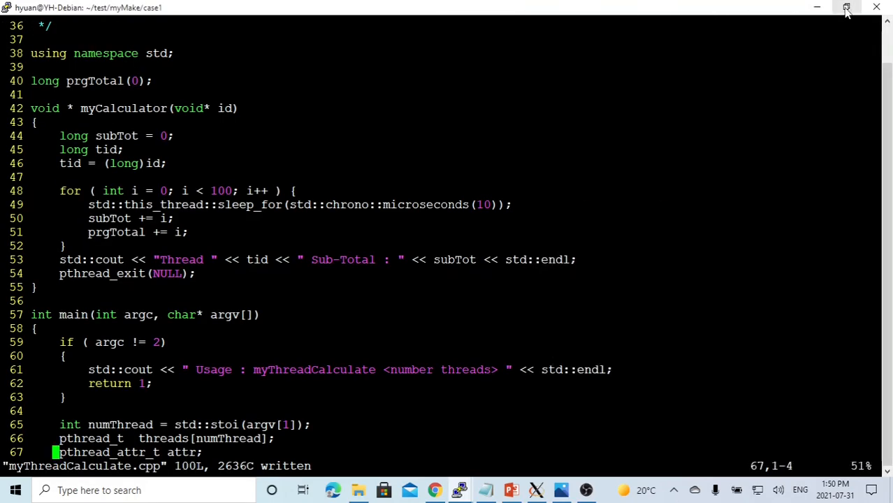
pyautogui.click(847, 8)
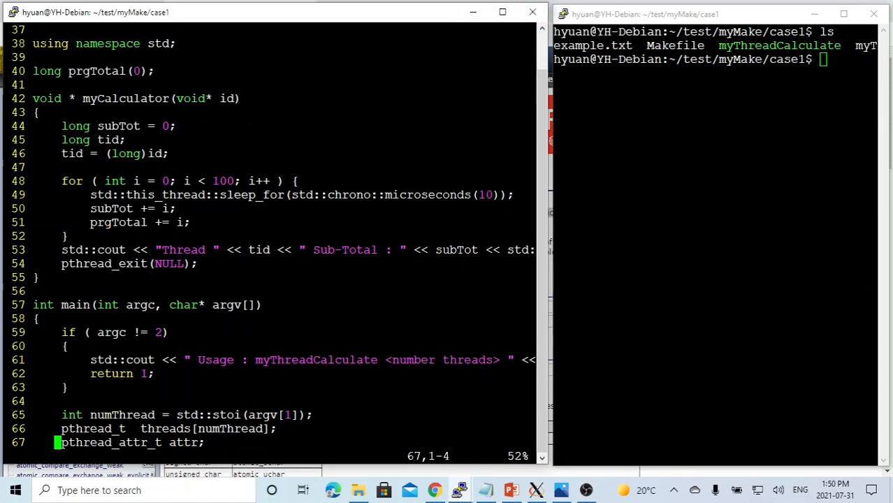
pyautogui.doubleClick(126, 98)
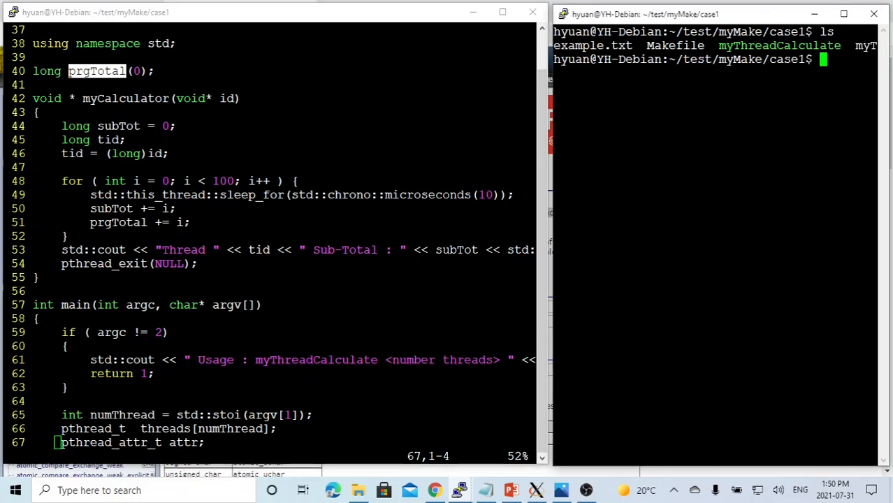
pyautogui.doubleClick(780, 45)
pyautogui.write('myThreadCalculate 10')
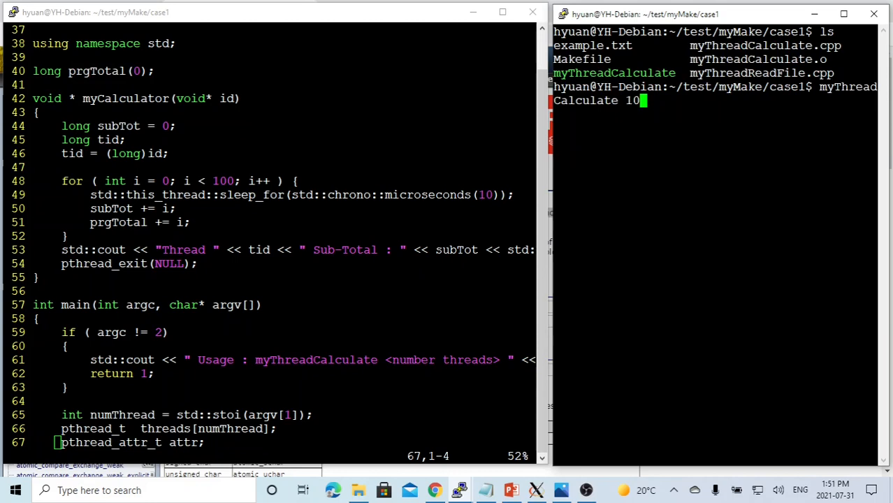
pyautogui.press('Return')
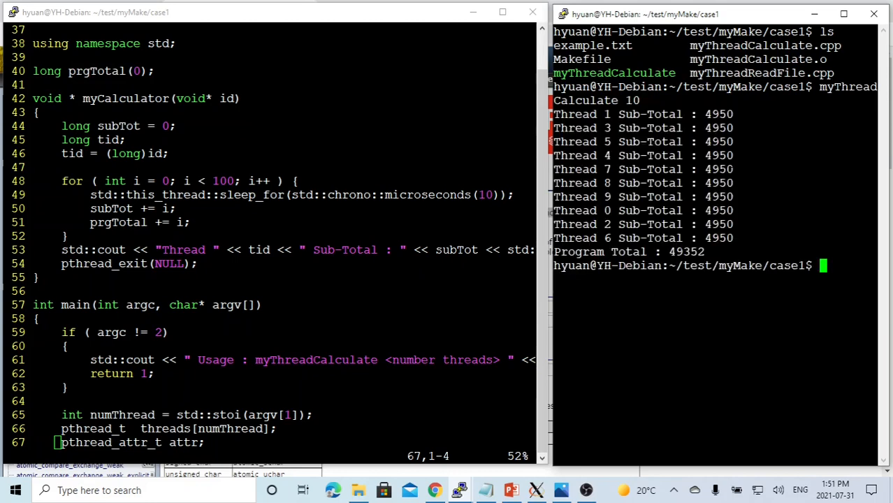
pyautogui.doubleClick(719, 115)
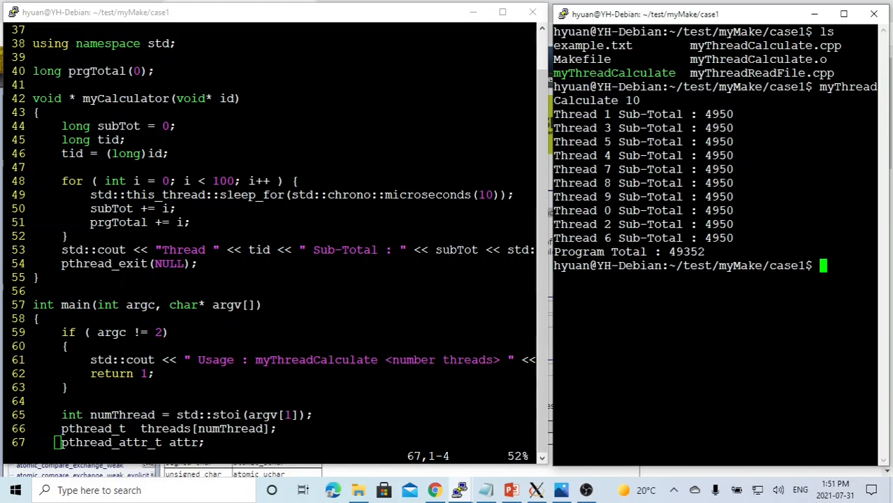
# - Rerun myThreadCalculate 10, getting sub-totals of 4950 but a different total of 49261
pyautogui.press('Return')
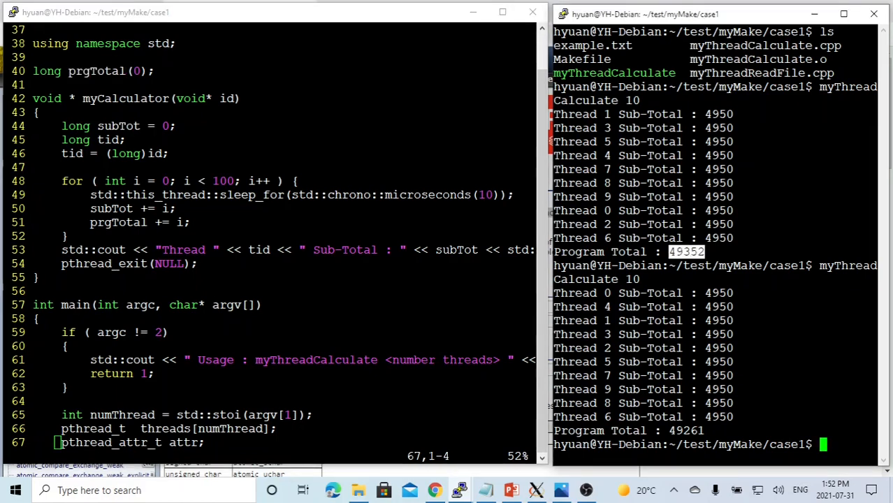
pyautogui.moveTo(537, 489)
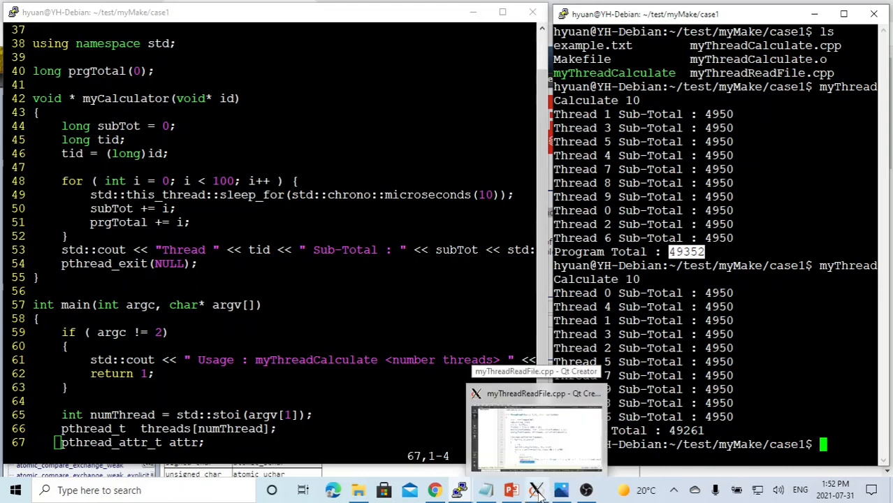
# - Show myThreadReadFile.cpp in Qt Creator and mark the std::mutex mtx declaration and the locked std::cout call
pyautogui.click(536, 431)
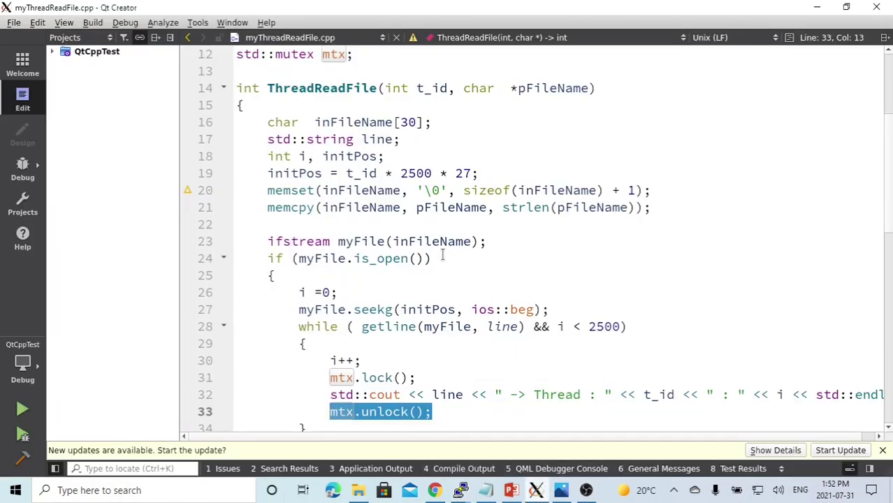
pyautogui.scroll(3)
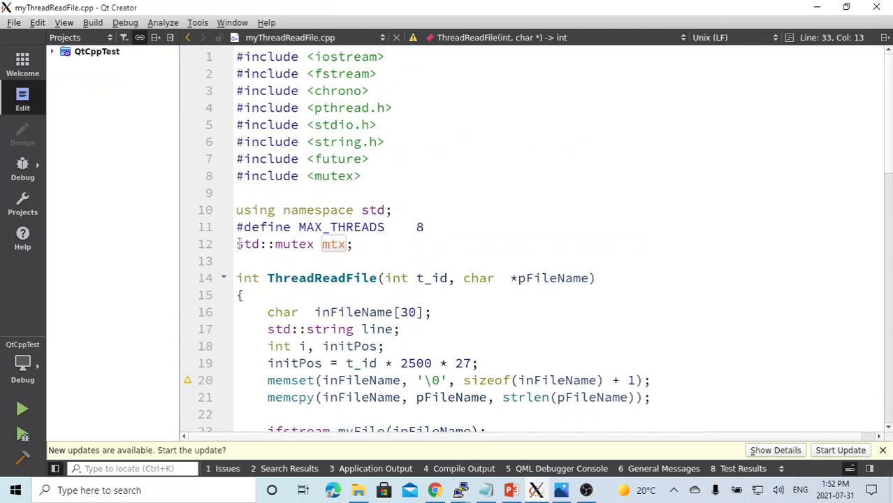
pyautogui.tripleClick(293, 243)
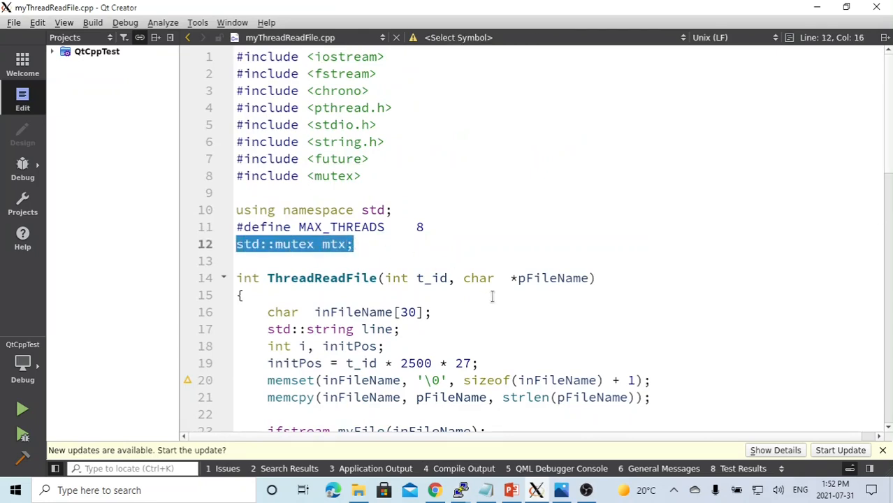
pyautogui.scroll(-3)
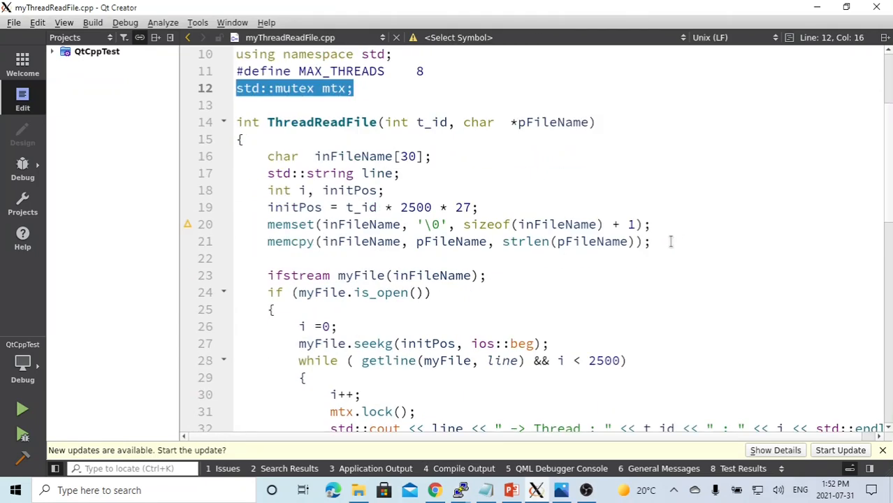
pyautogui.scroll(-3)
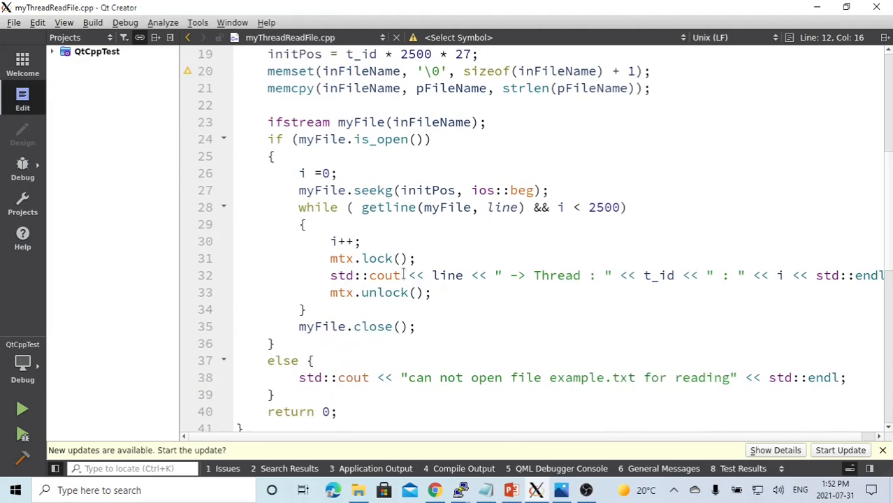
pyautogui.doubleClick(364, 274)
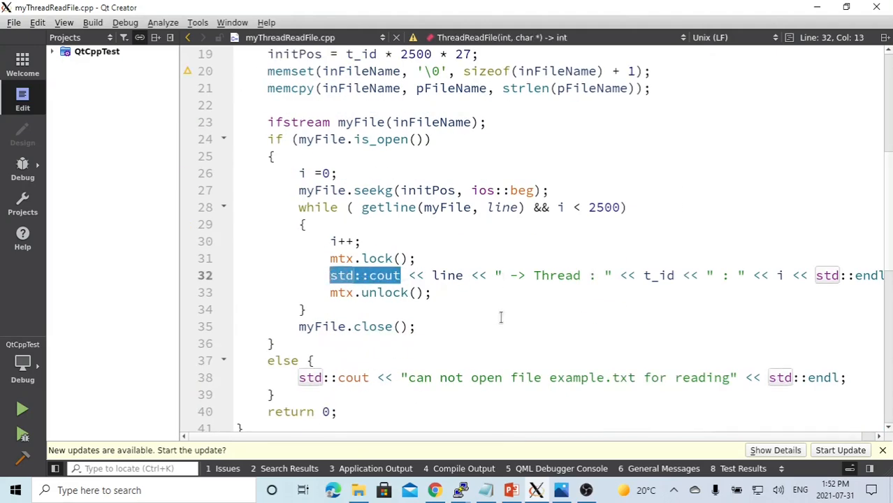
pyautogui.moveTo(503, 320)
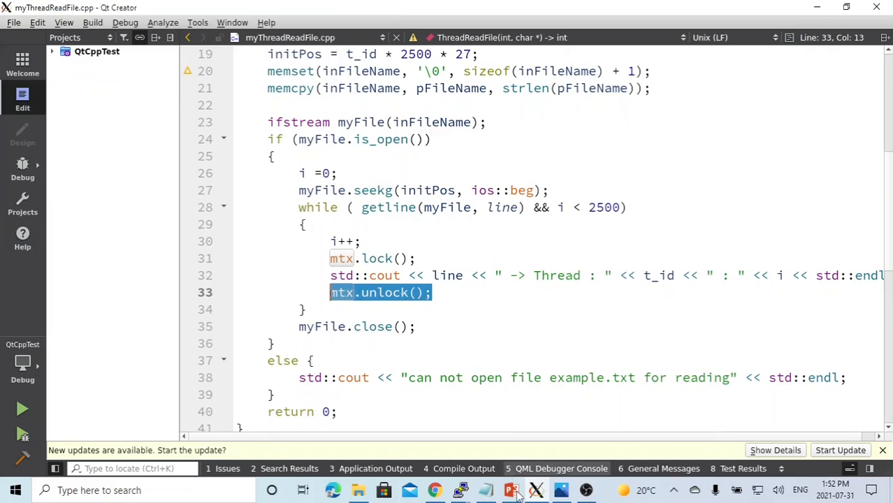
# - Switch to Chrome showing the cppreference Atomic operations library page
pyautogui.click(434, 489)
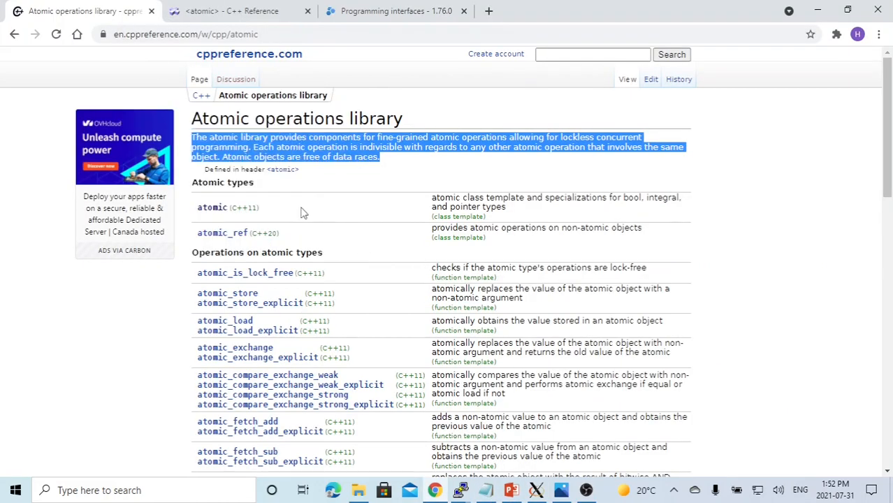
pyautogui.moveTo(299, 210)
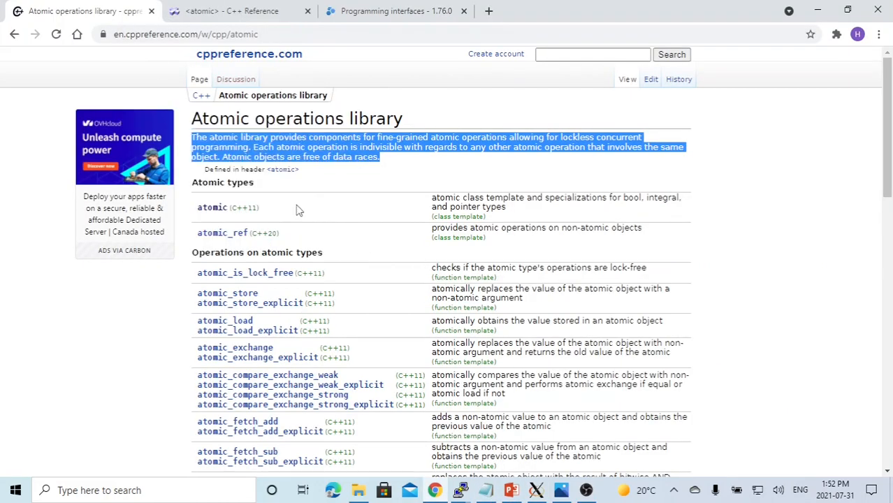
pyautogui.moveTo(282, 199)
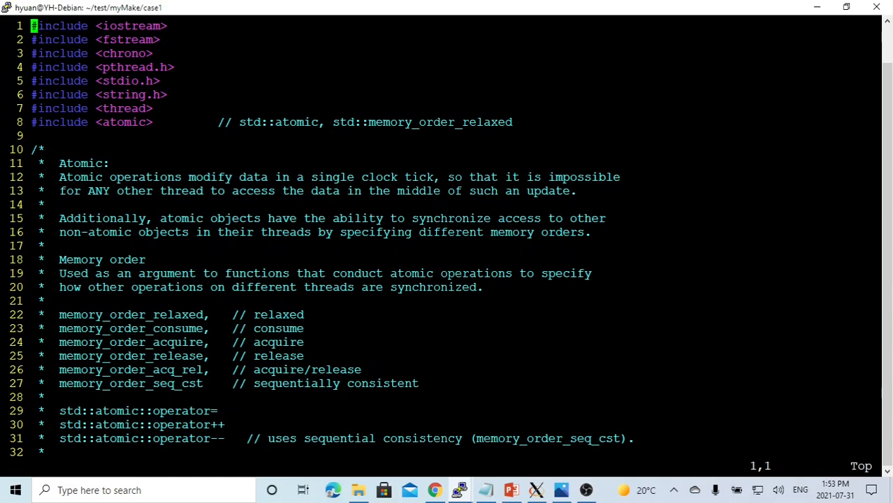
# - Mark the comment sentences about atomic operations and other threads, then the prgTotal variable on line 40
pyautogui.doubleClick(123, 121)
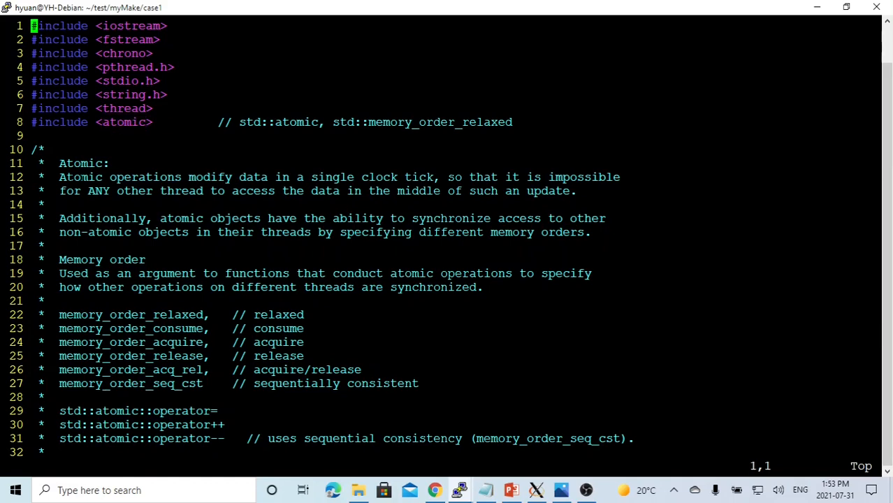
pyautogui.moveTo(67, 176); pyautogui.dragTo(313, 176)
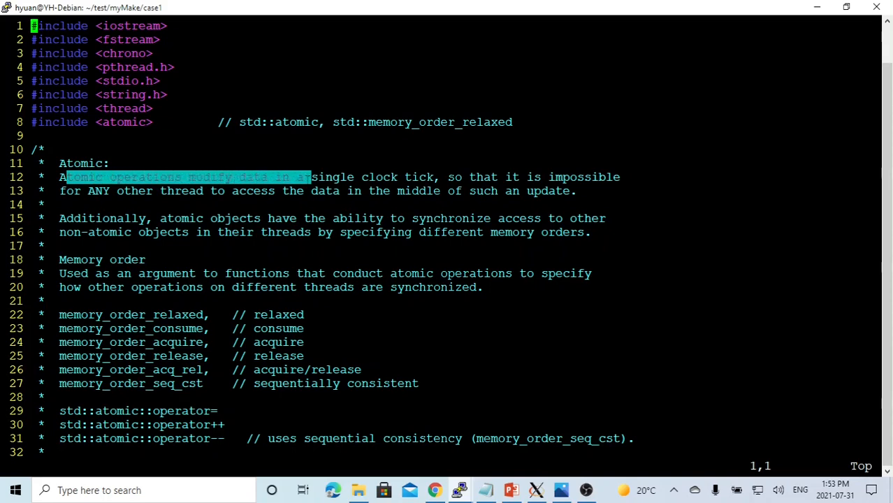
pyautogui.moveTo(313, 176); pyautogui.dragTo(434, 176)
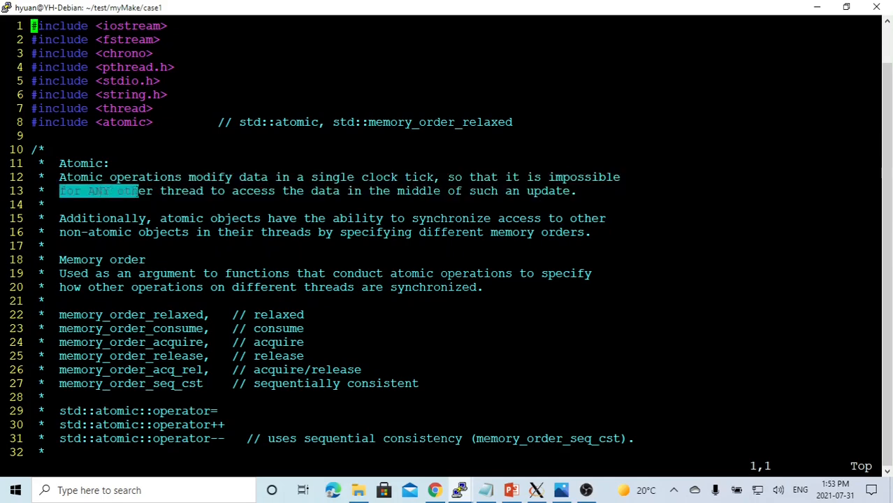
pyautogui.moveTo(140, 190); pyautogui.dragTo(343, 190)
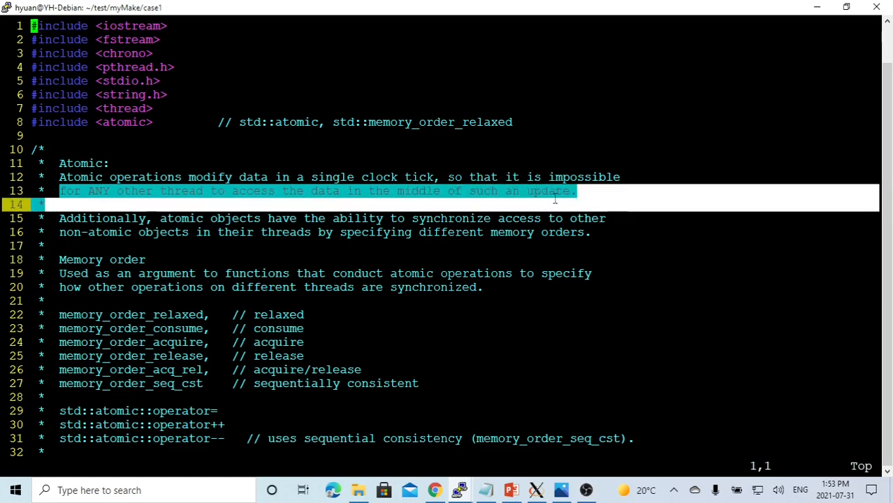
pyautogui.scroll(-3)
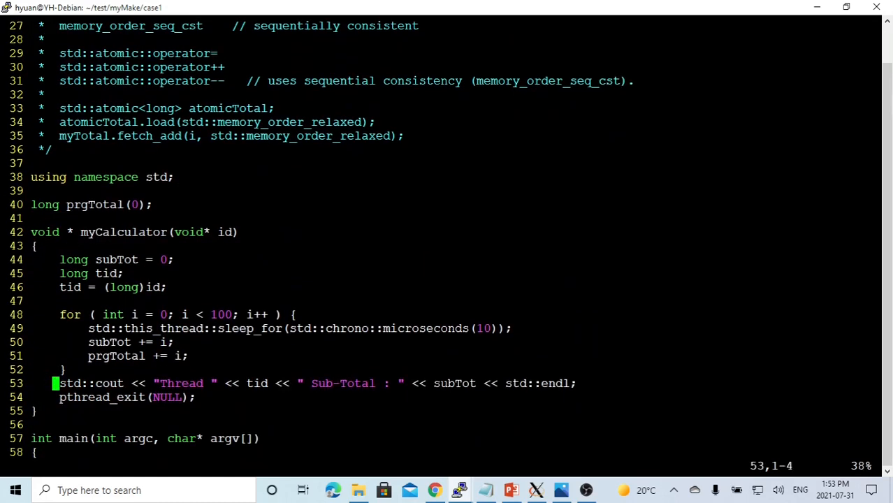
pyautogui.doubleClick(95, 204)
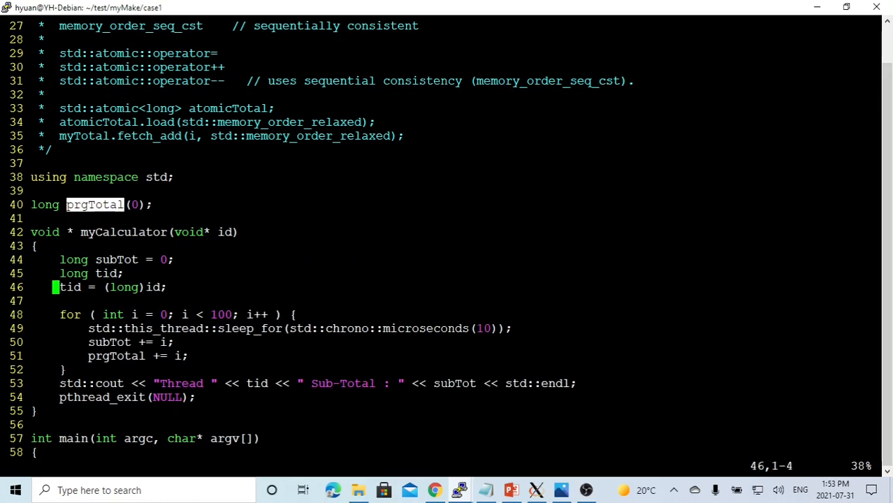
# - Change prgTotal's declaration from long to std::atomic<long> on line 40
pyautogui.press('i')
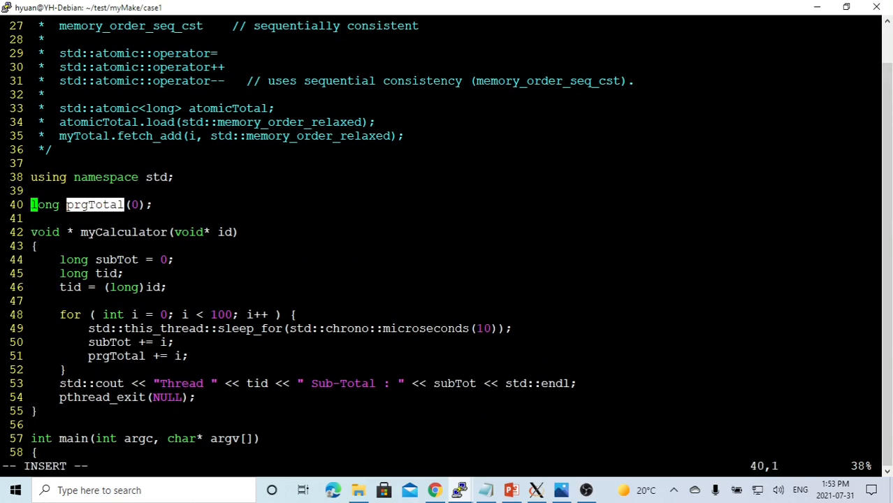
pyautogui.write('std::atomic<')
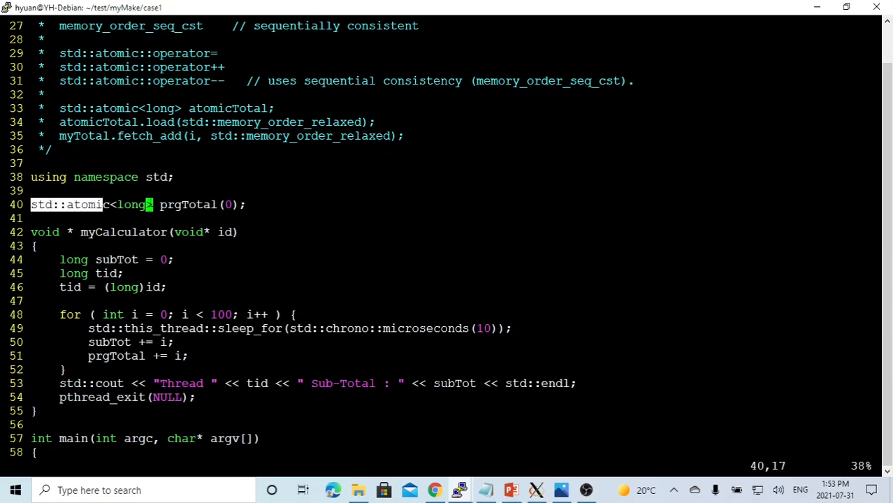
pyautogui.doubleClick(187, 204)
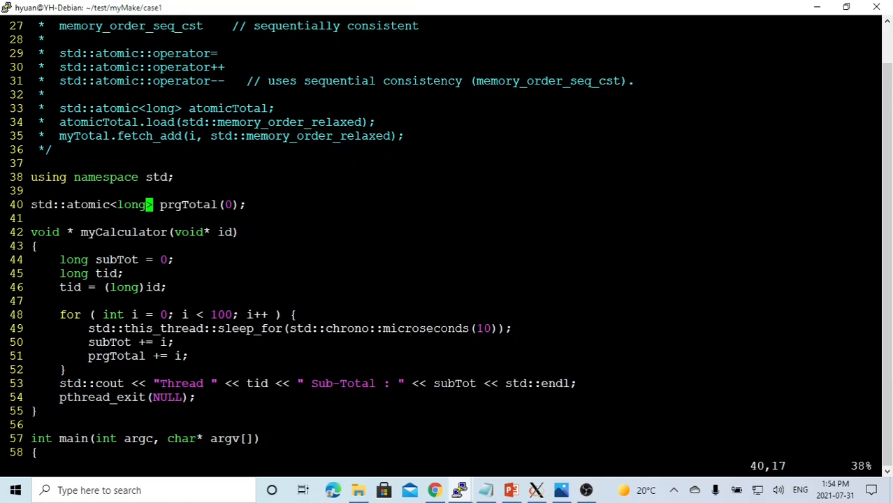
pyautogui.doubleClick(188, 204)
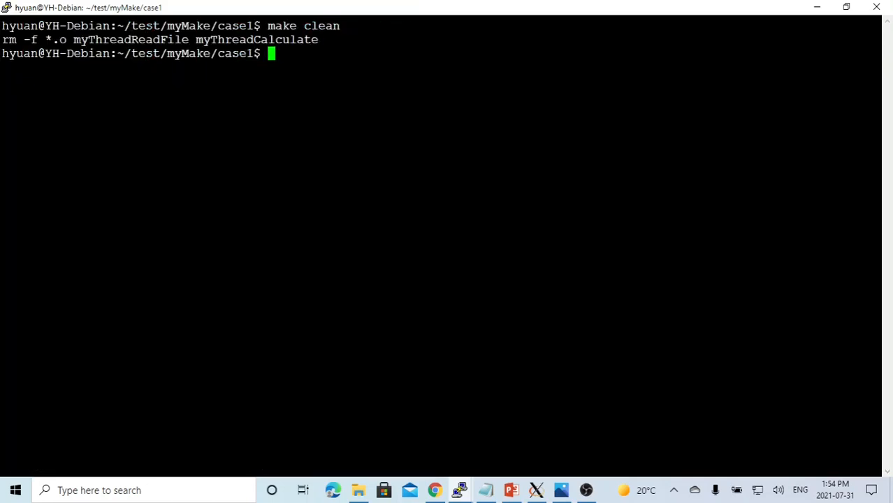
# - Run make myThreadCalculate to rebuild, then ./myThreadCalculate 10
pyautogui.write('make')
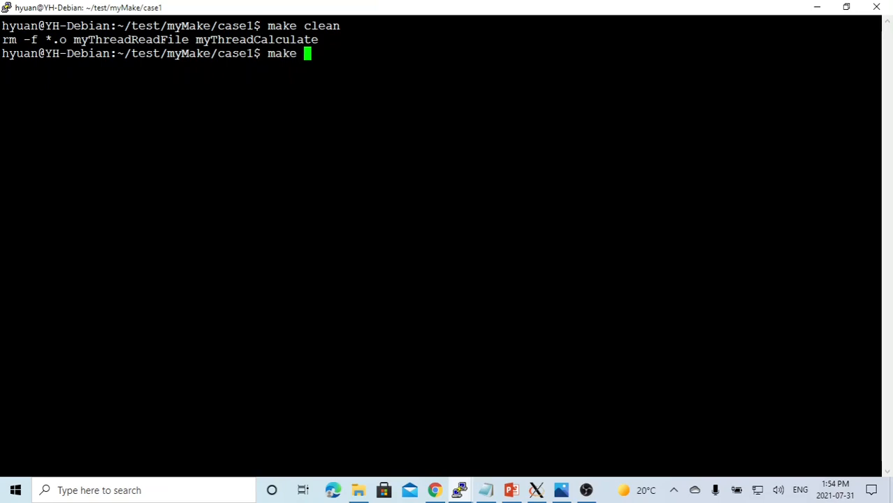
pyautogui.write('myThreadCalculate')
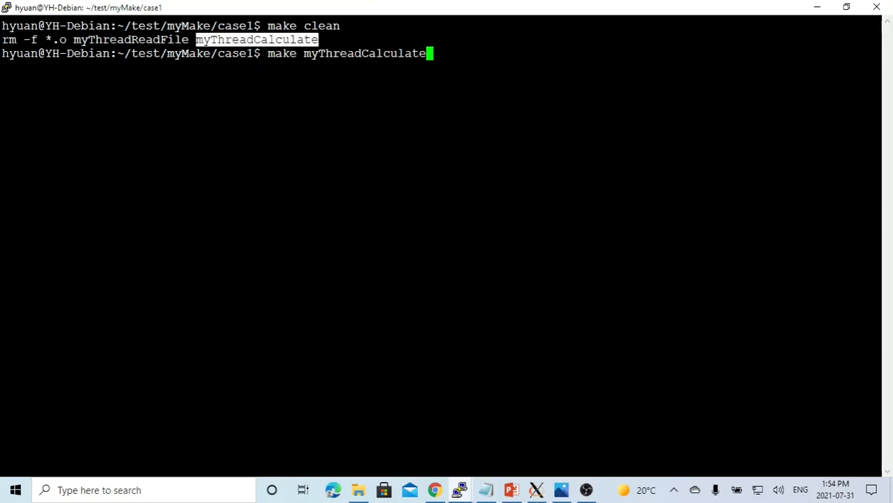
pyautogui.press('Return')
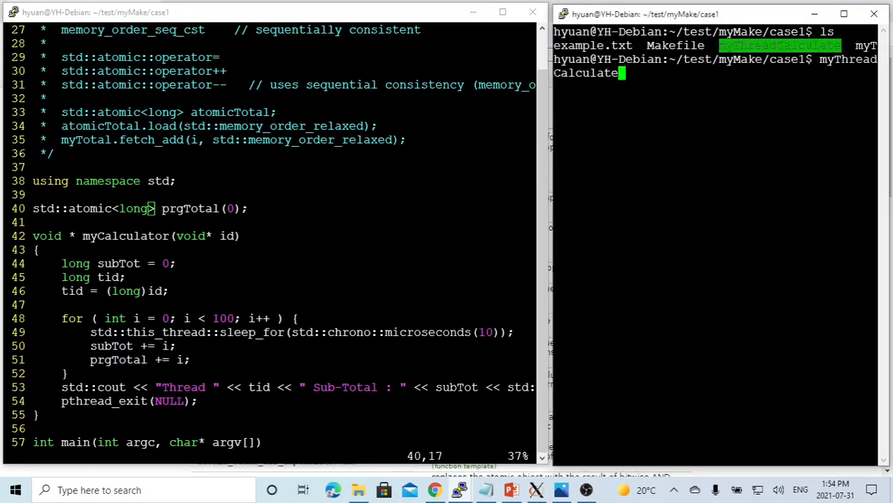
pyautogui.write('10')
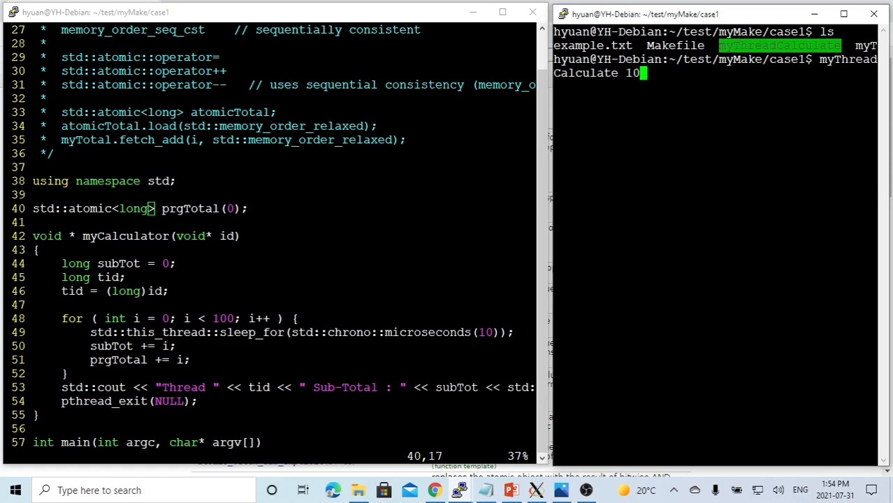
pyautogui.press('Return')
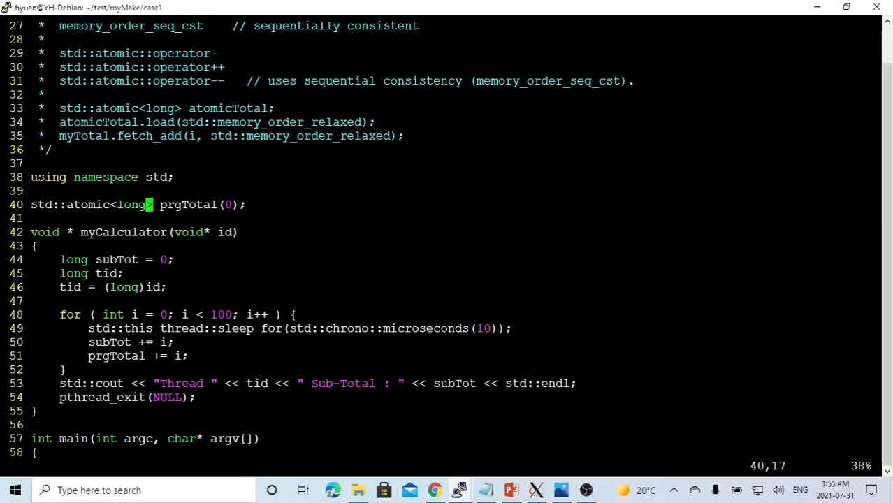
# - Mark prgTotal, consult the atomic_store entry on cppreference, and return to the Vim source
pyautogui.doubleClick(189, 204)
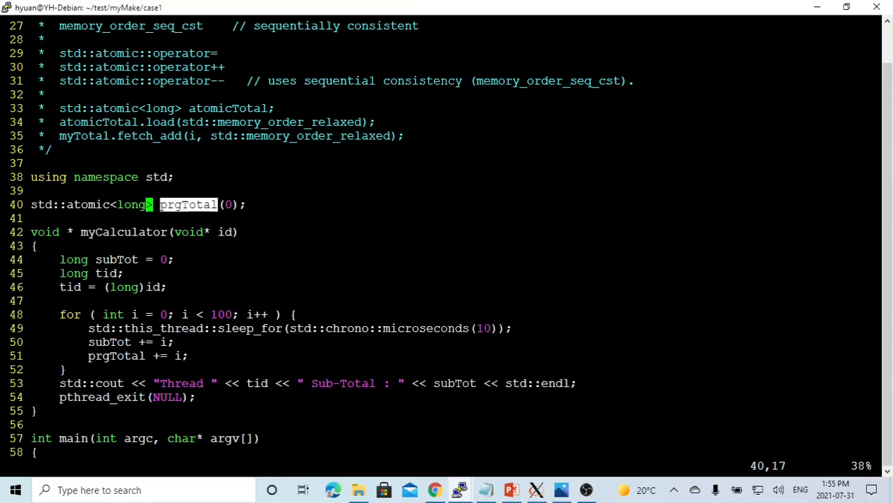
pyautogui.click(435, 489)
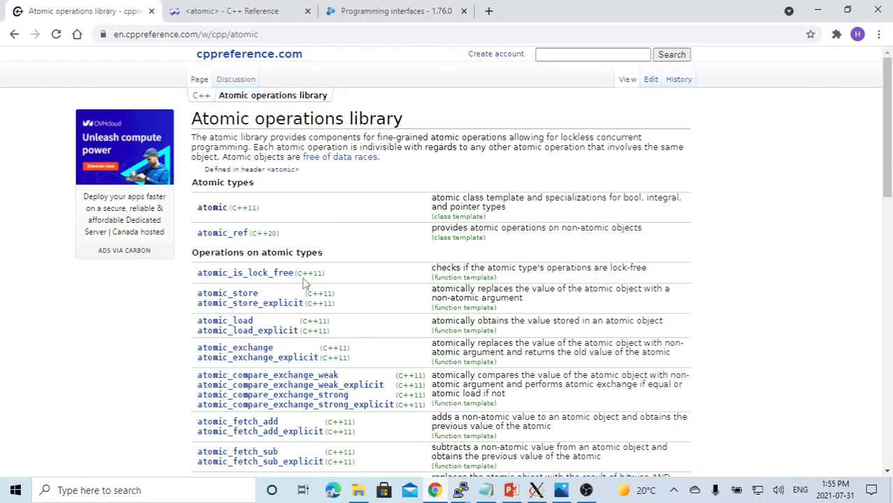
pyautogui.moveTo(226, 293)
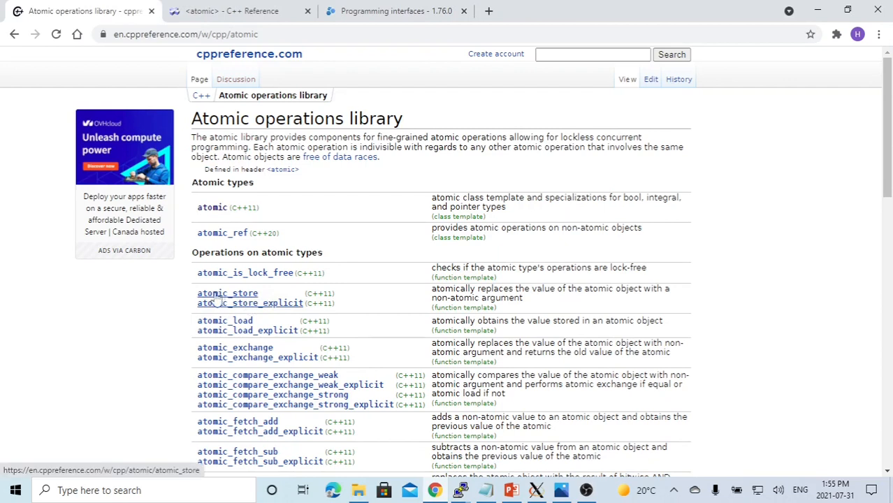
pyautogui.moveTo(534, 302)
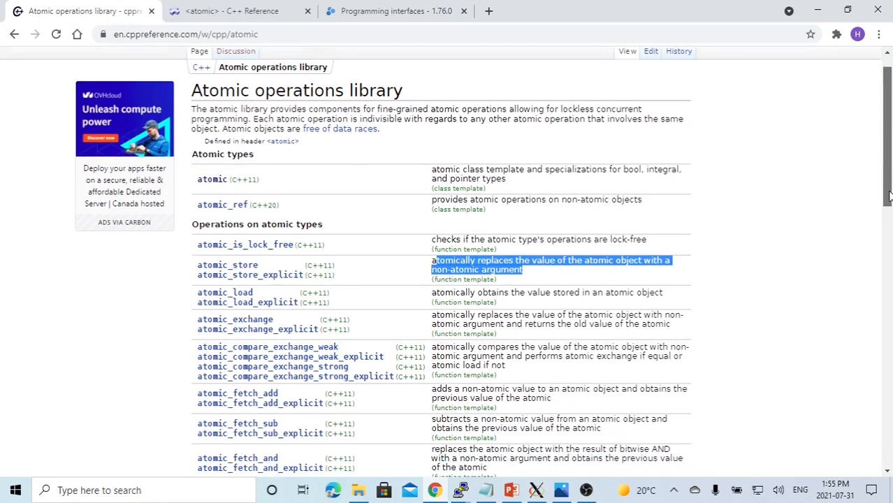
pyautogui.scroll(-3)
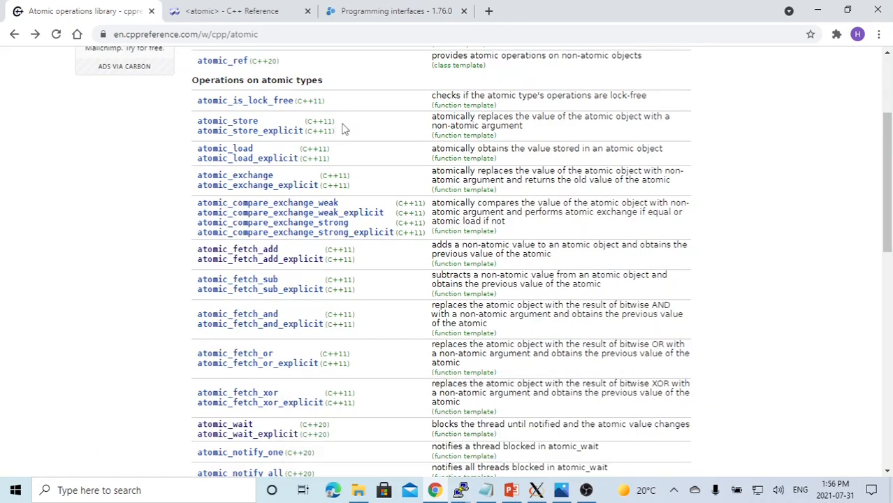
pyautogui.doubleClick(226, 120)
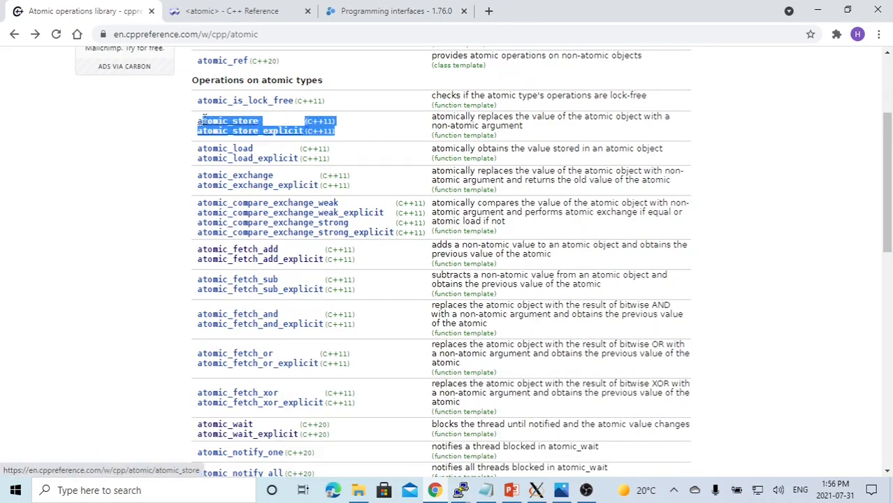
pyautogui.click(458, 490)
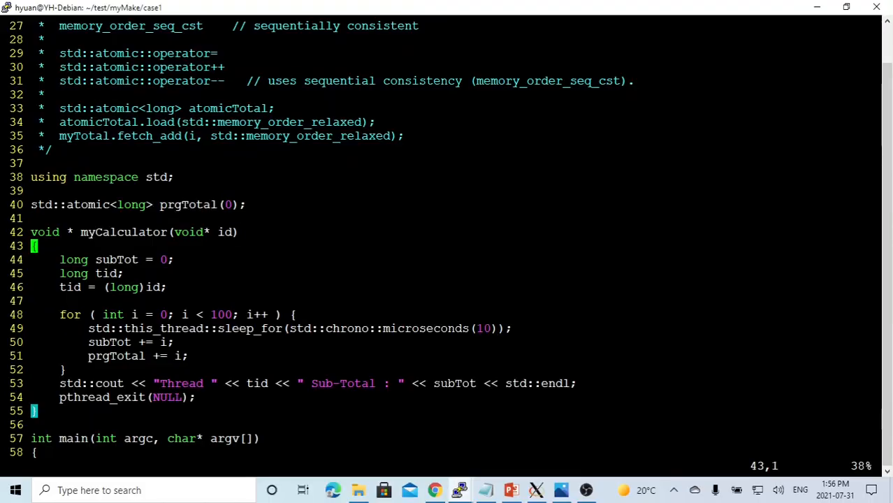
pyautogui.click(167, 329)
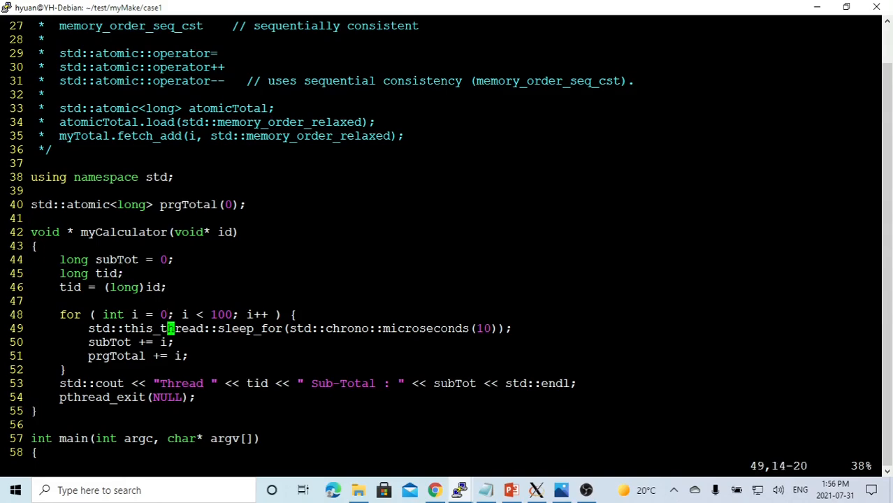
pyautogui.scroll(-3)
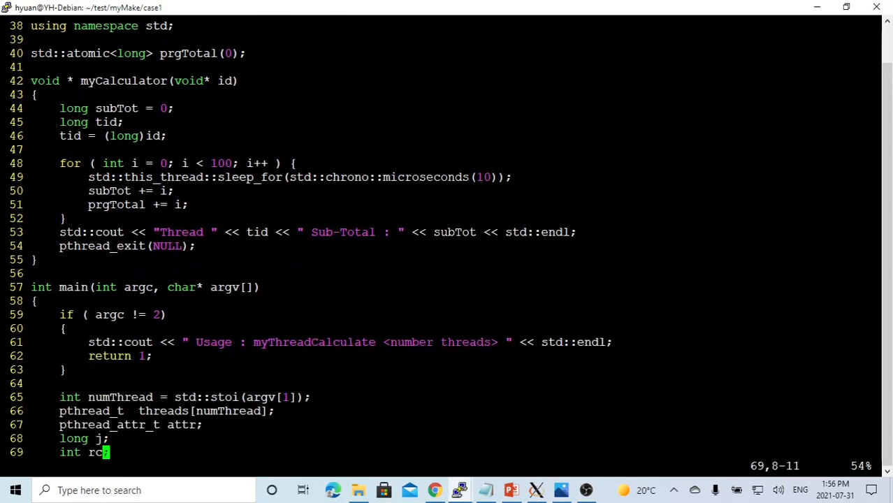
pyautogui.scroll(-3)
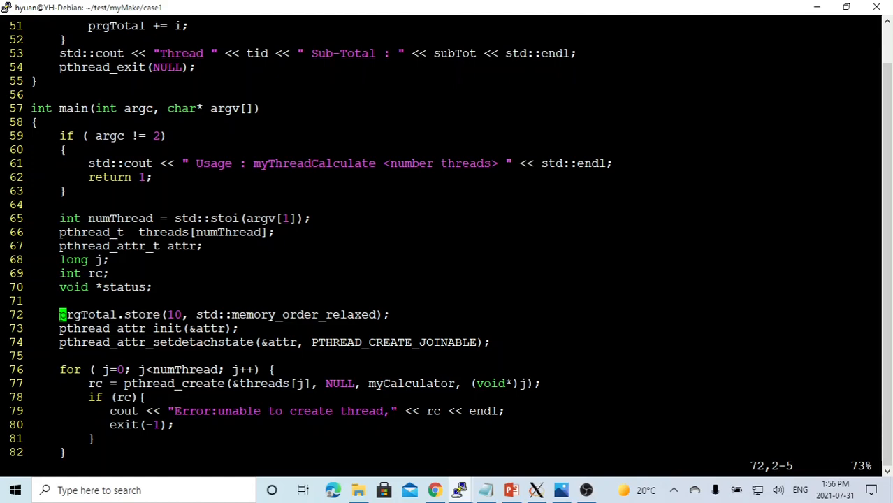
pyautogui.doubleClick(173, 314)
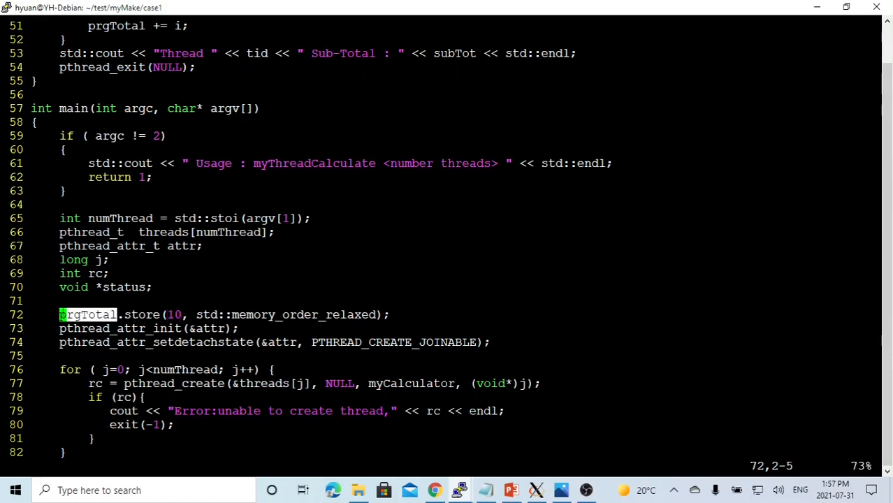
pyautogui.doubleClick(173, 315)
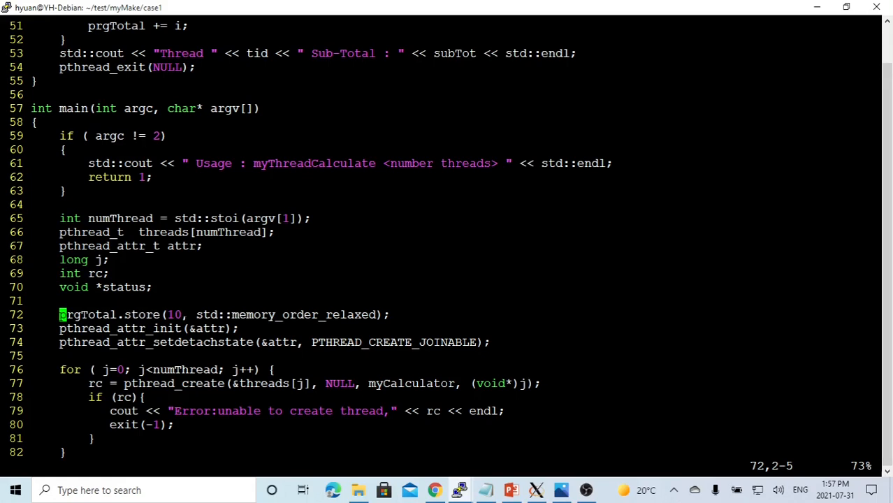
pyautogui.doubleClick(173, 314)
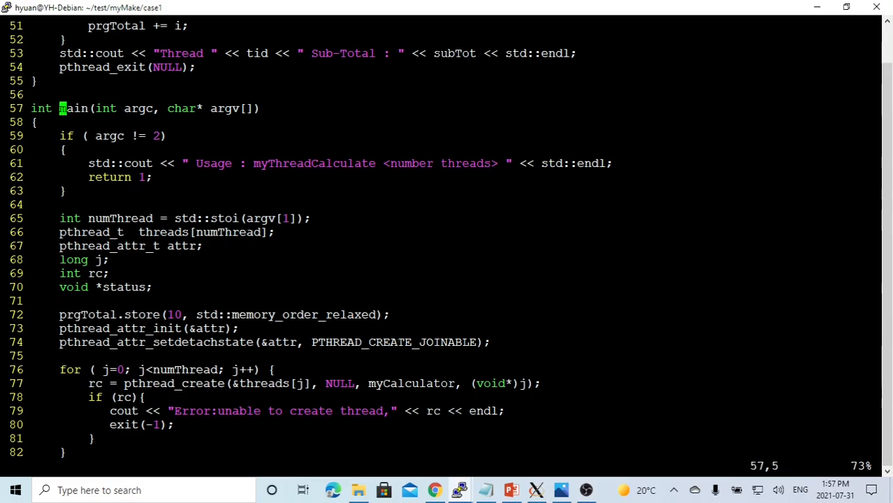
pyautogui.scroll(3)
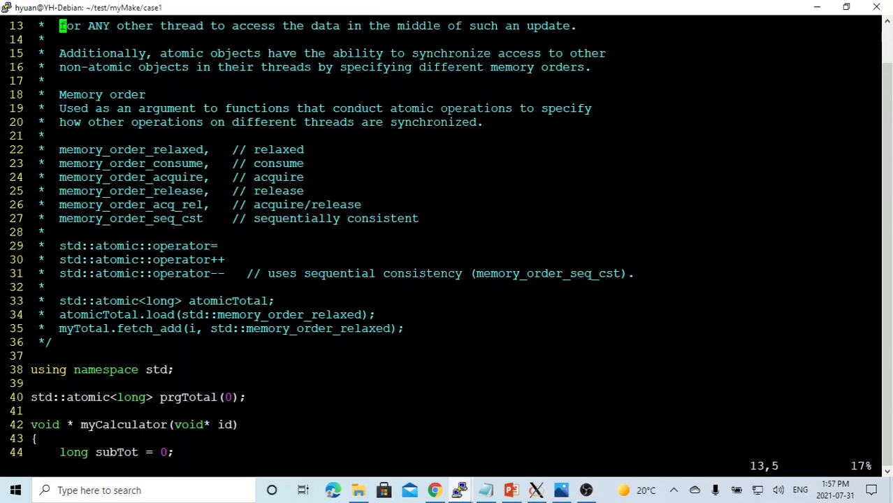
pyautogui.doubleClick(183, 53)
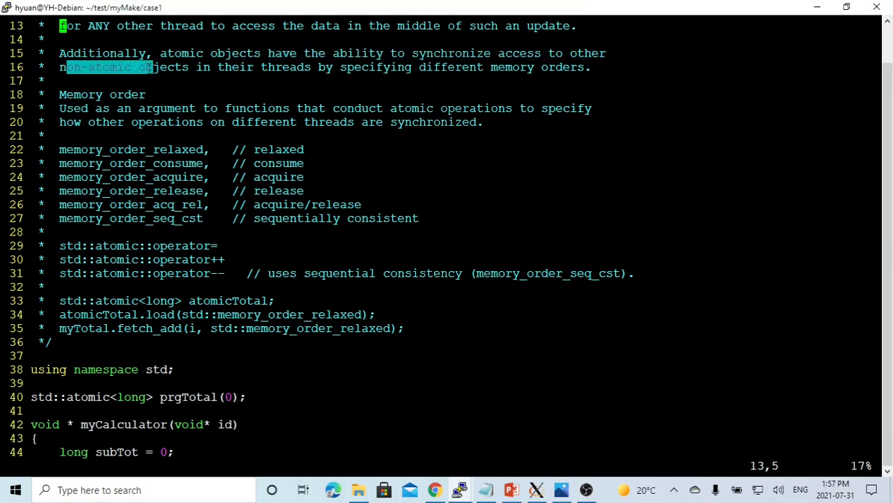
pyautogui.moveTo(154, 67); pyautogui.dragTo(317, 67)
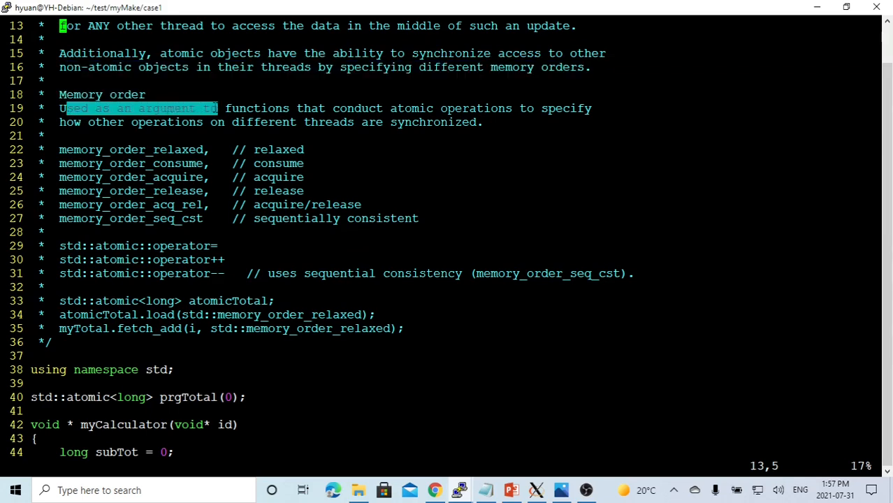
pyautogui.moveTo(221, 108); pyautogui.dragTo(405, 108)
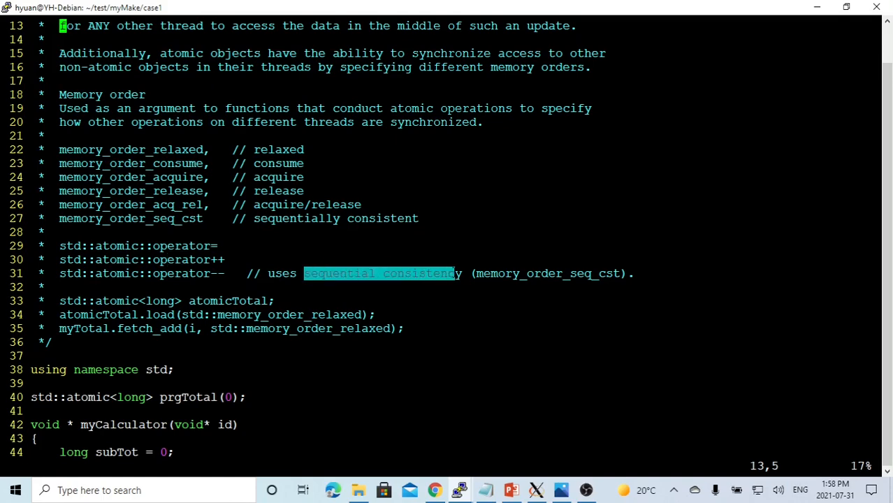
pyautogui.scroll(-3)
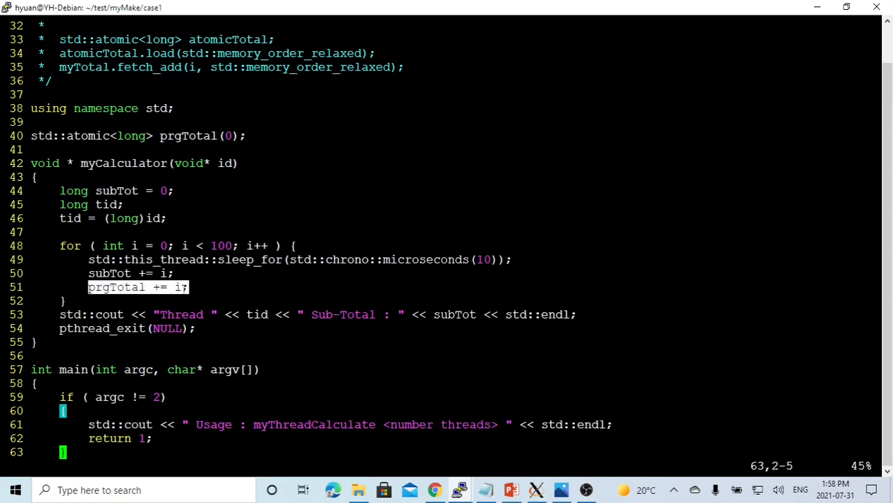
pyautogui.scroll(3)
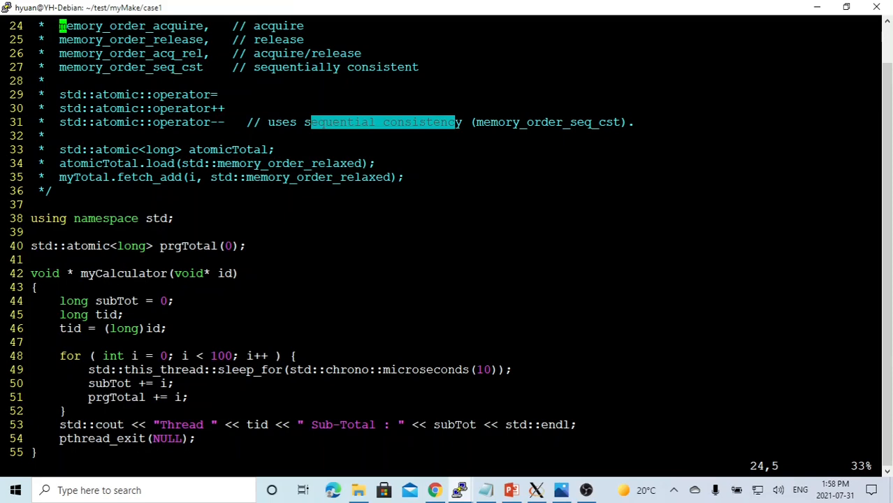
pyautogui.scroll(-3)
pyautogui.write('prgTotal.fetch_add(')
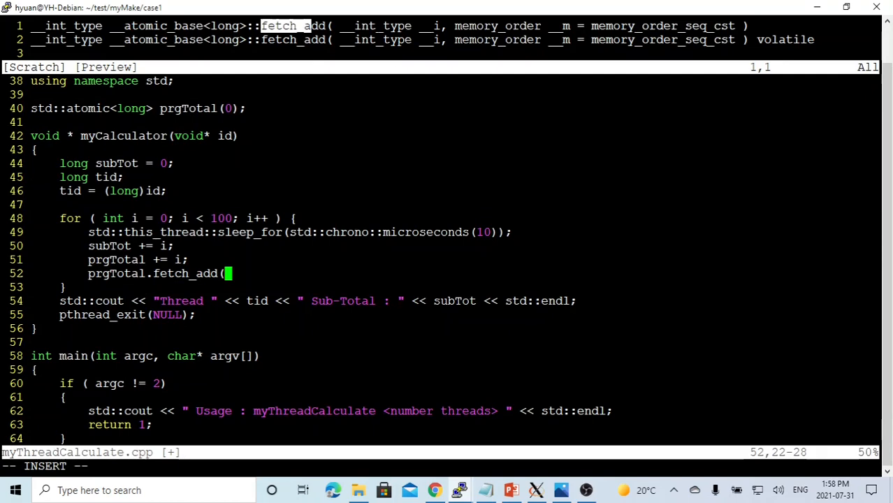
# - Add prgTotal.fetch_add(i, std::memory_order_relaxed); in myCalculator and point out the store call's starting value
pyautogui.write('i,')
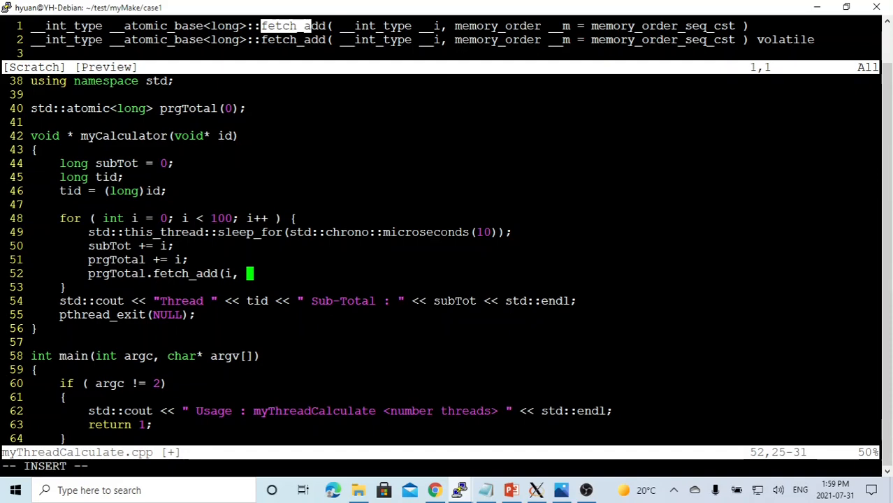
pyautogui.write('std:')
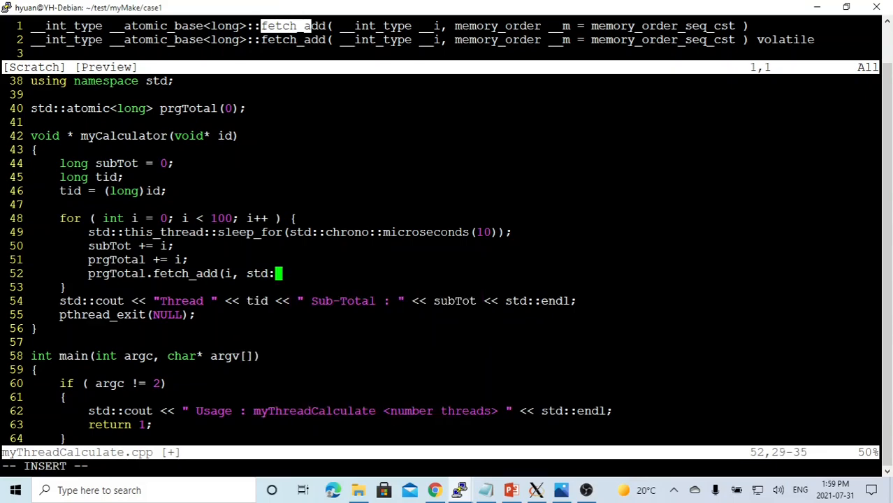
pyautogui.write('memory_order_relaxed);')
pyautogui.click(454, 259)
pyautogui.write('// ')
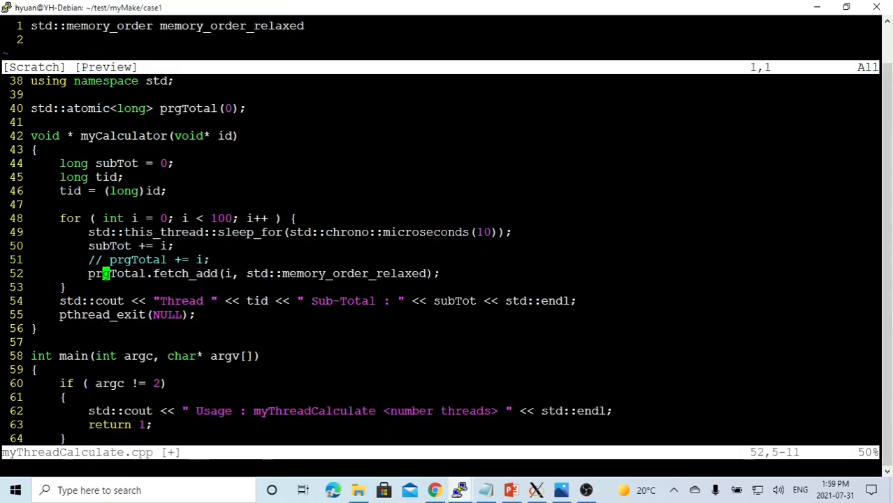
pyautogui.scroll(-3)
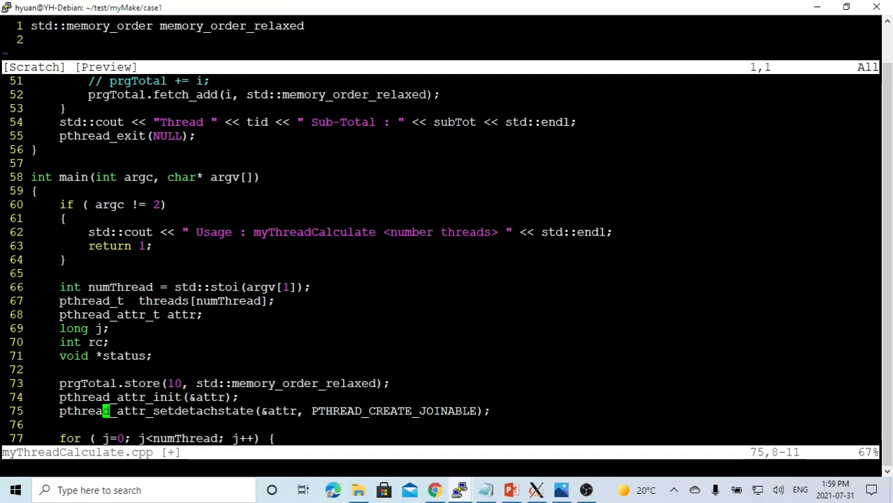
pyautogui.doubleClick(172, 383)
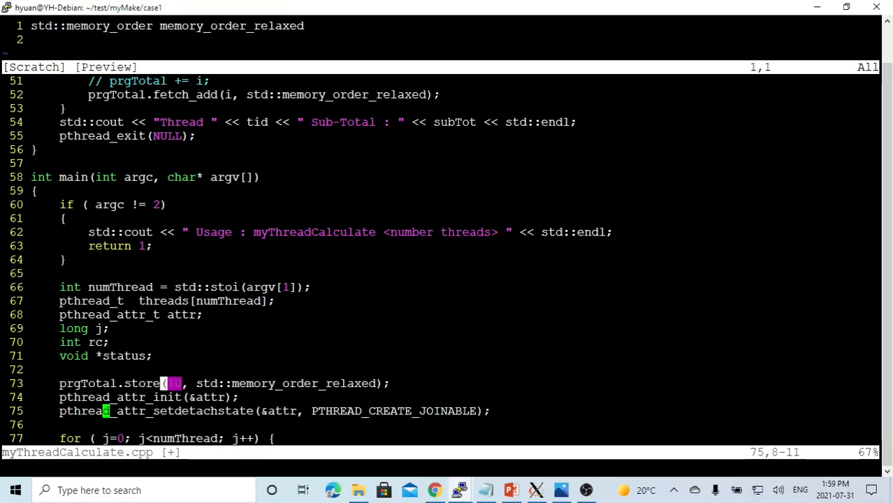
pyautogui.scroll(3)
pyautogui.write('ma')
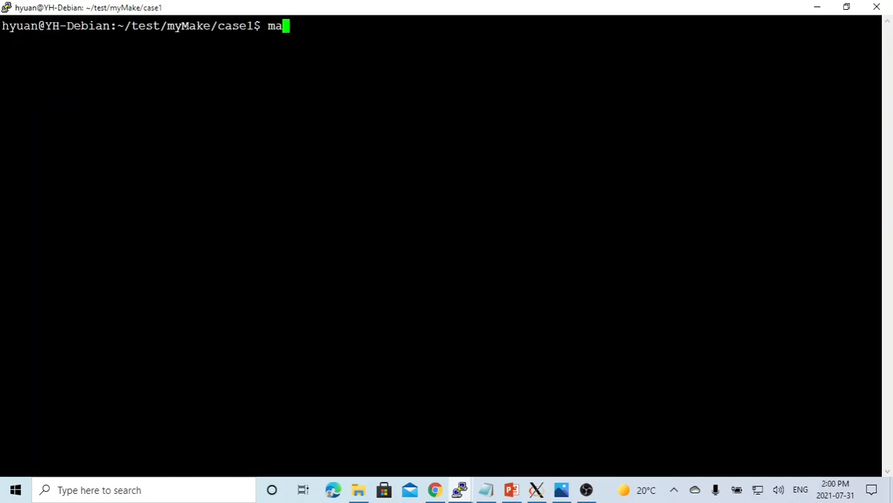
# - Clean previous outputs, rebuild myThreadCalculate with make, and list the project files
pyautogui.press('Return')
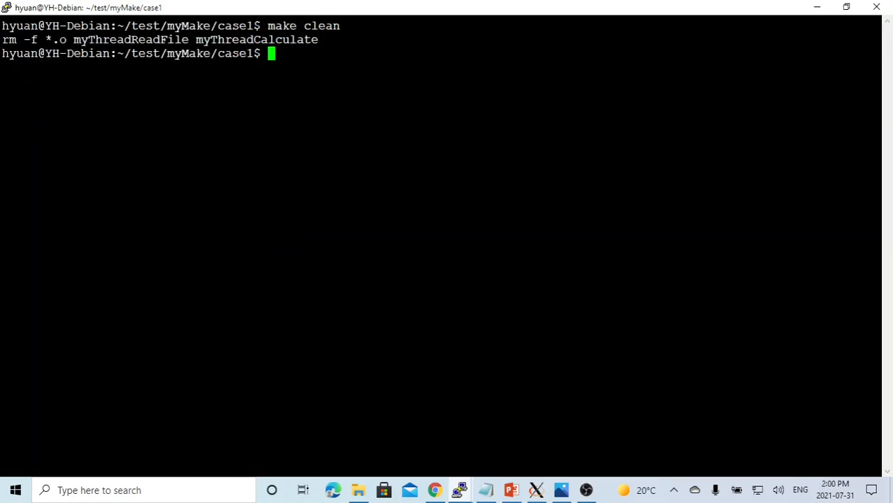
pyautogui.write('make myThreadCalculate')
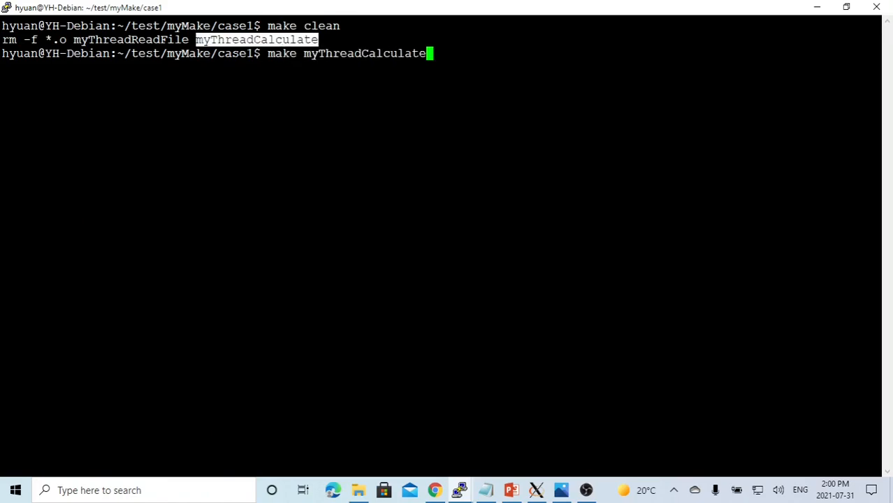
pyautogui.press('Return')
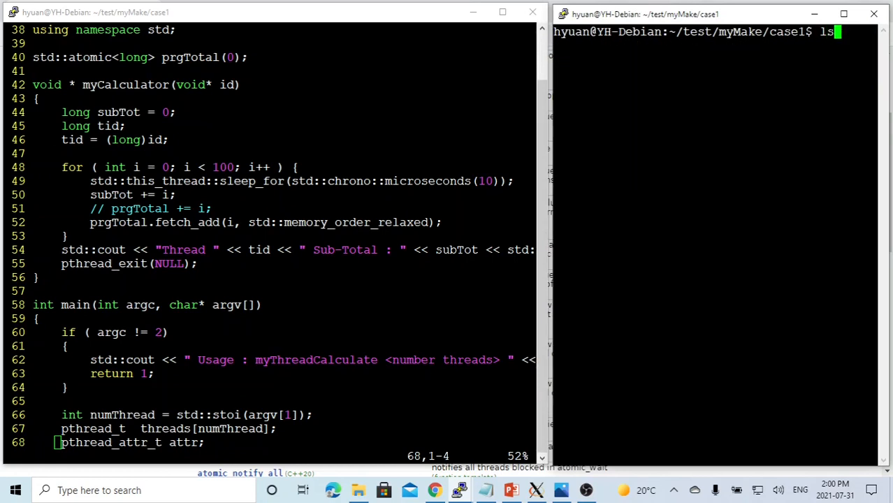
pyautogui.press('Return')
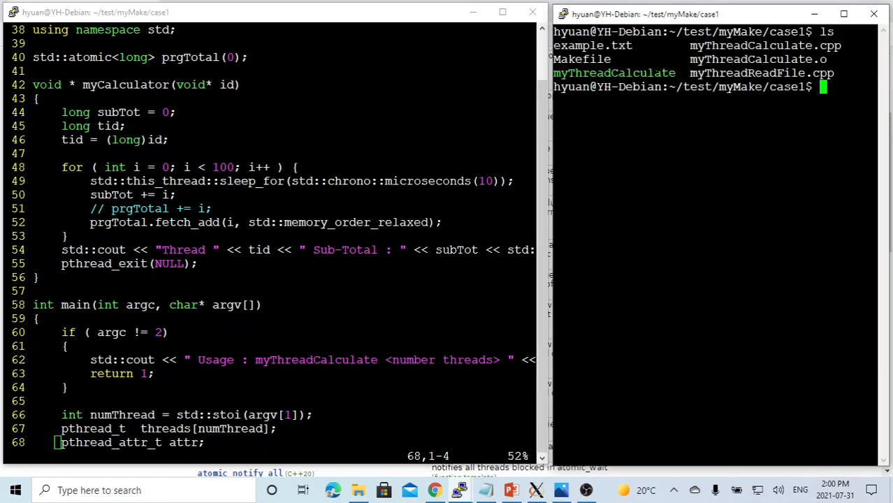
# - Run ./myThreadCalculate 10, highlight the 49510 program total, and return to the slides
pyautogui.write('myThreadCalculate 1')
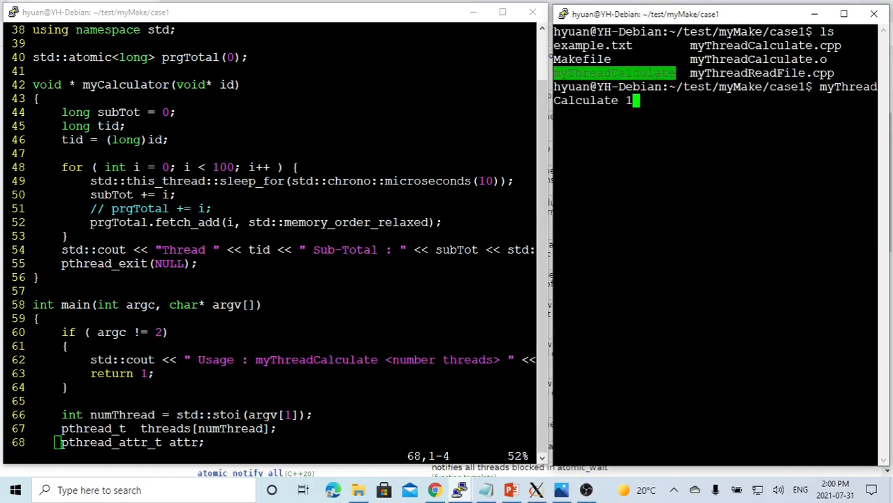
pyautogui.press('Return')
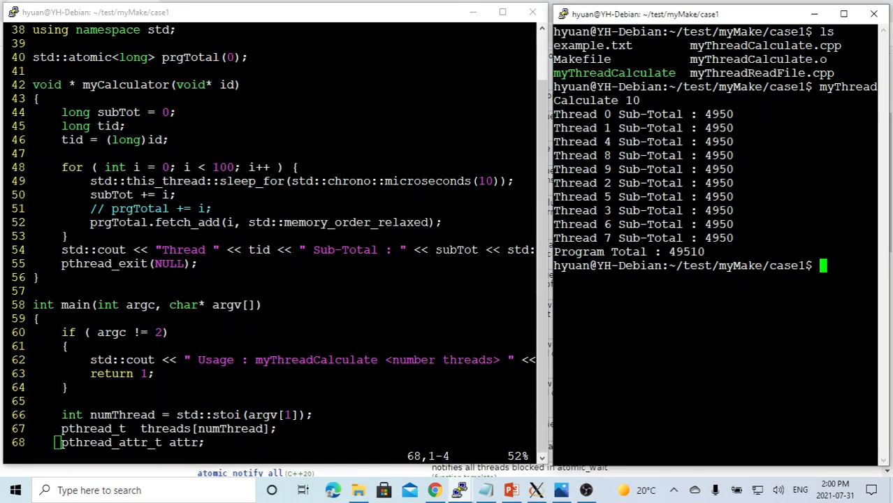
pyautogui.doubleClick(687, 251)
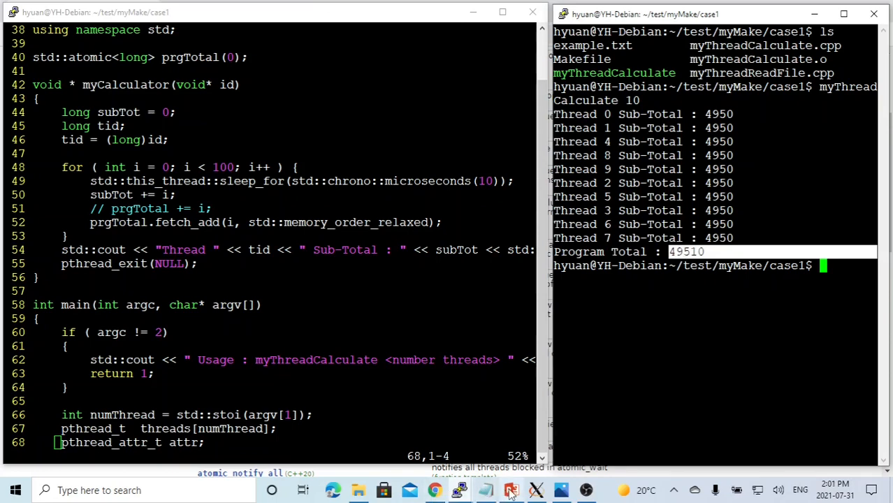
pyautogui.click(511, 489)
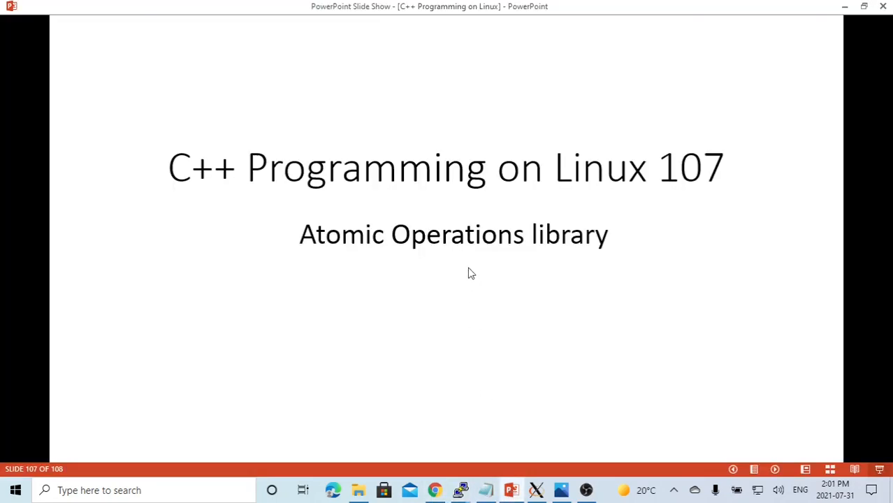